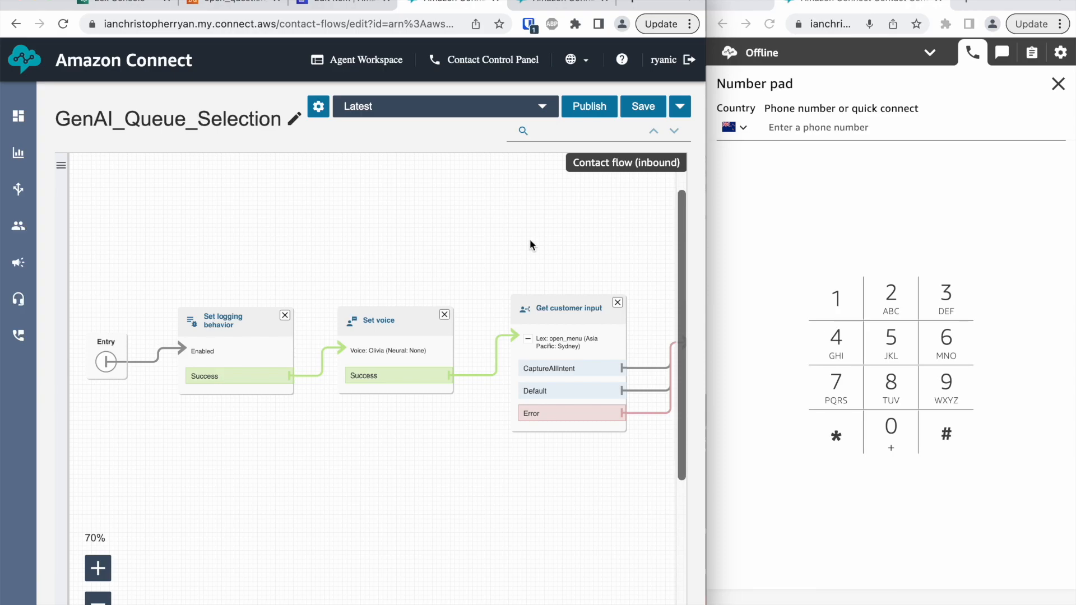
mouse_move(385, 236)
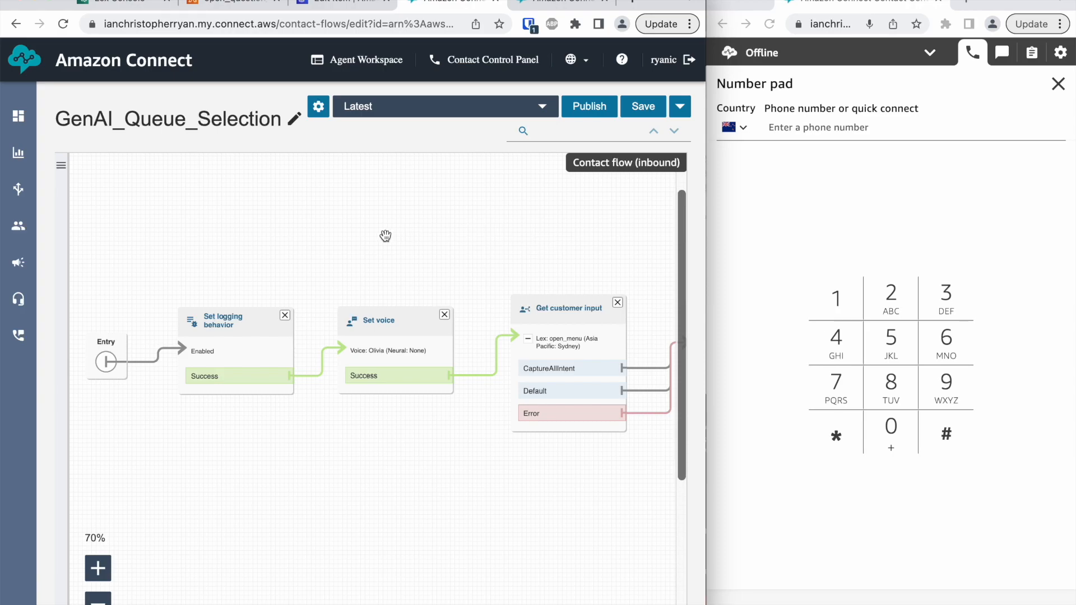
mouse_move(270, 204)
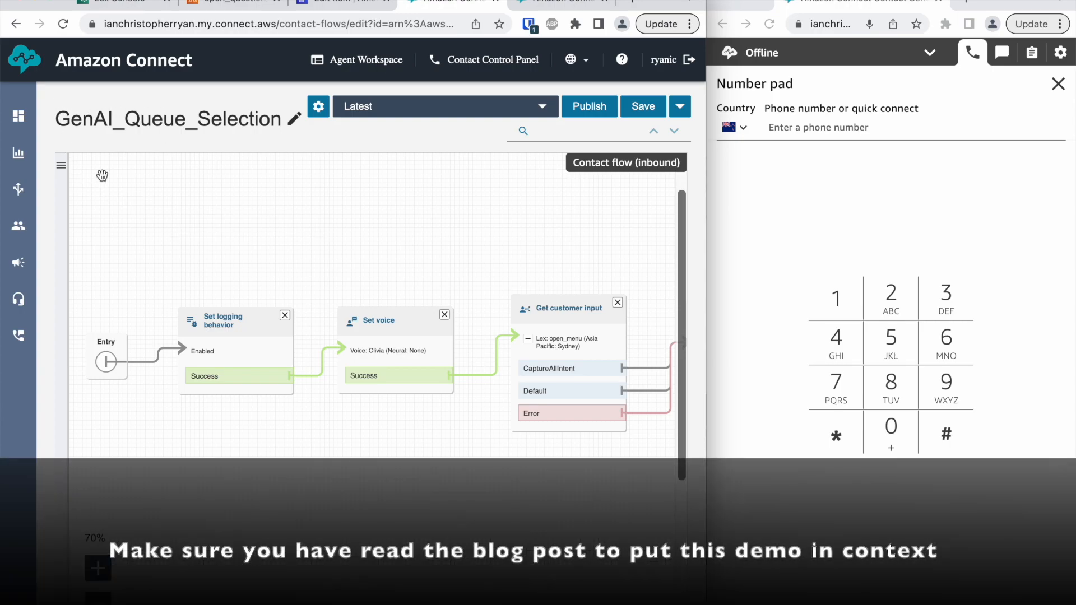
mouse_move(265, 241)
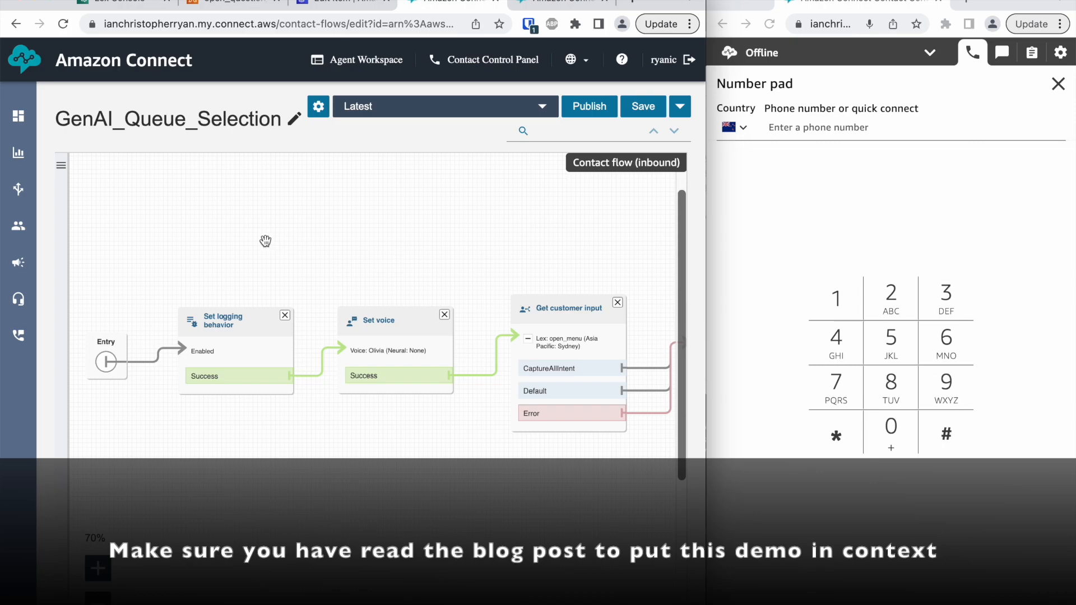
mouse_move(482, 253)
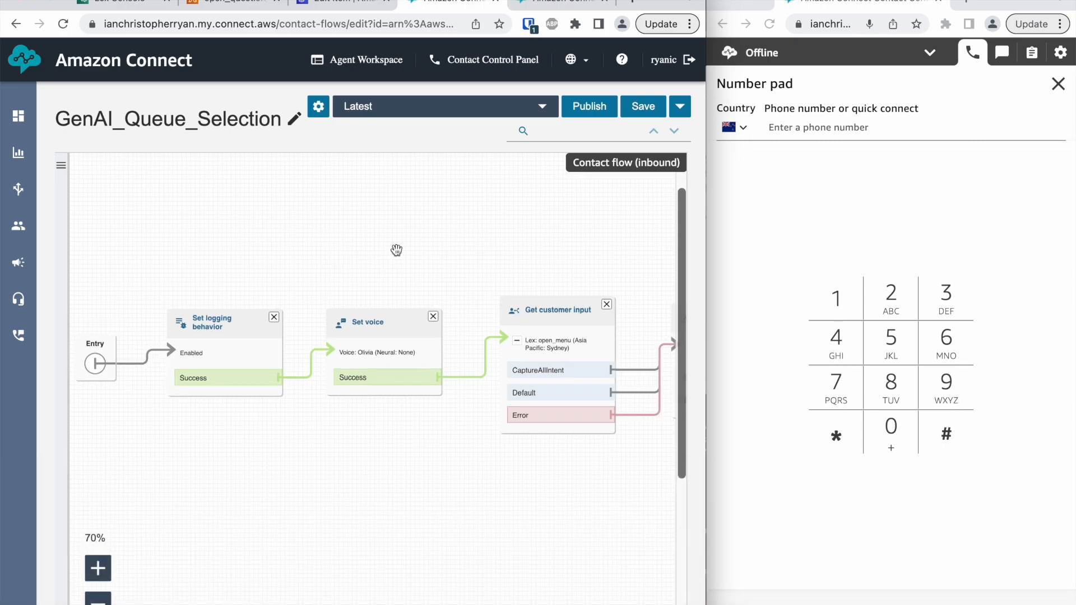
mouse_move(520, 247)
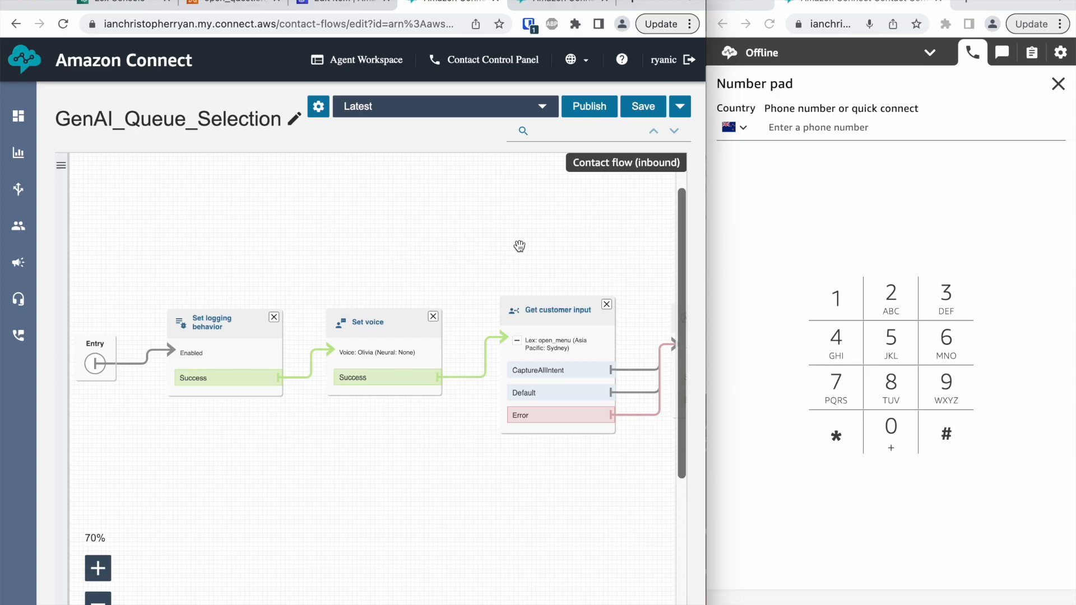
mouse_move(138, 306)
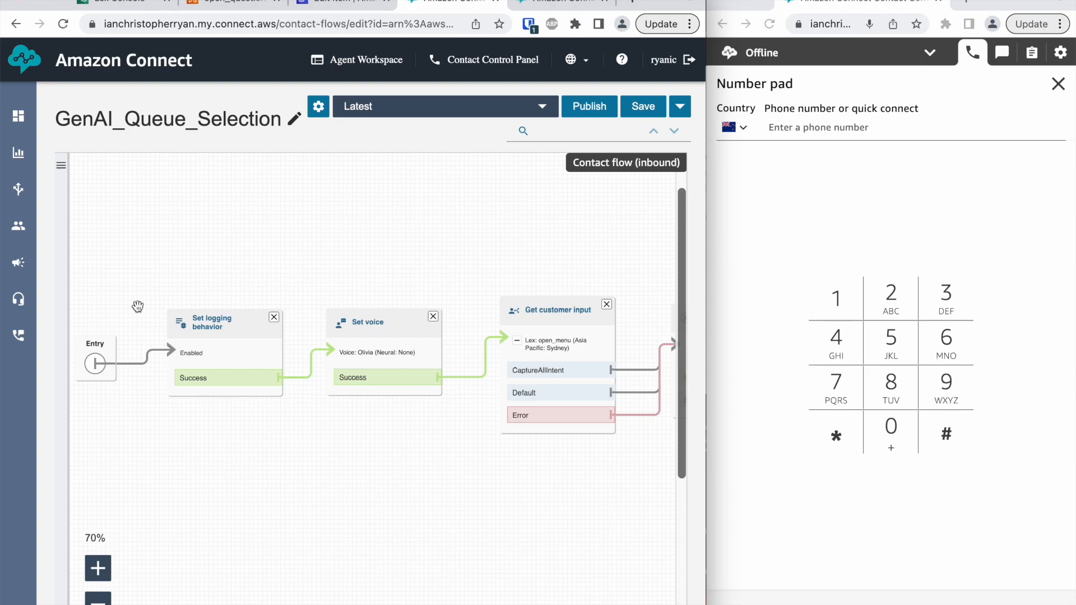
mouse_move(370, 434)
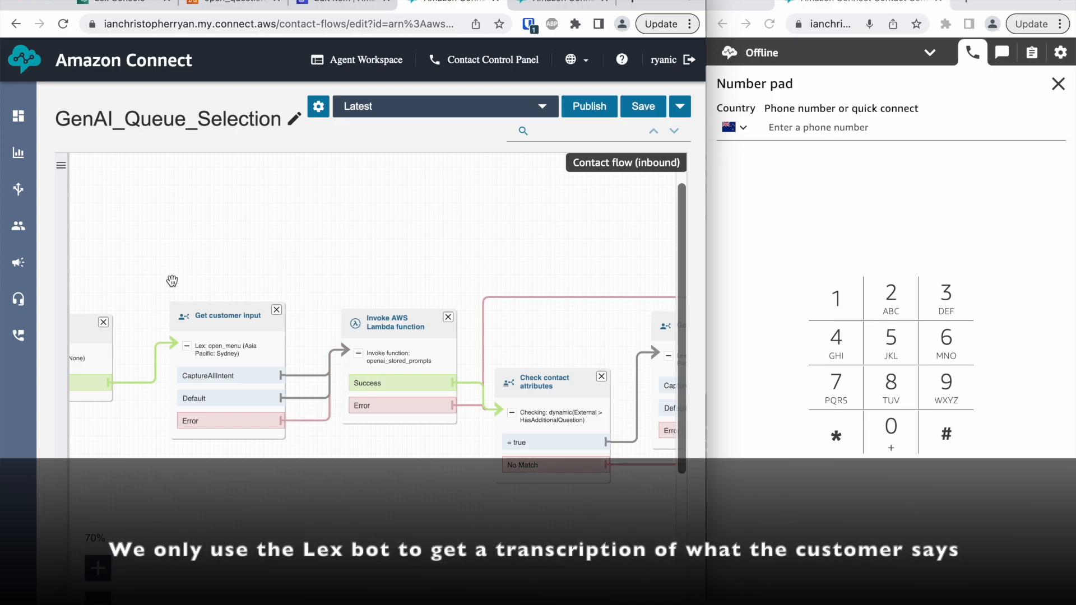
mouse_move(287, 465)
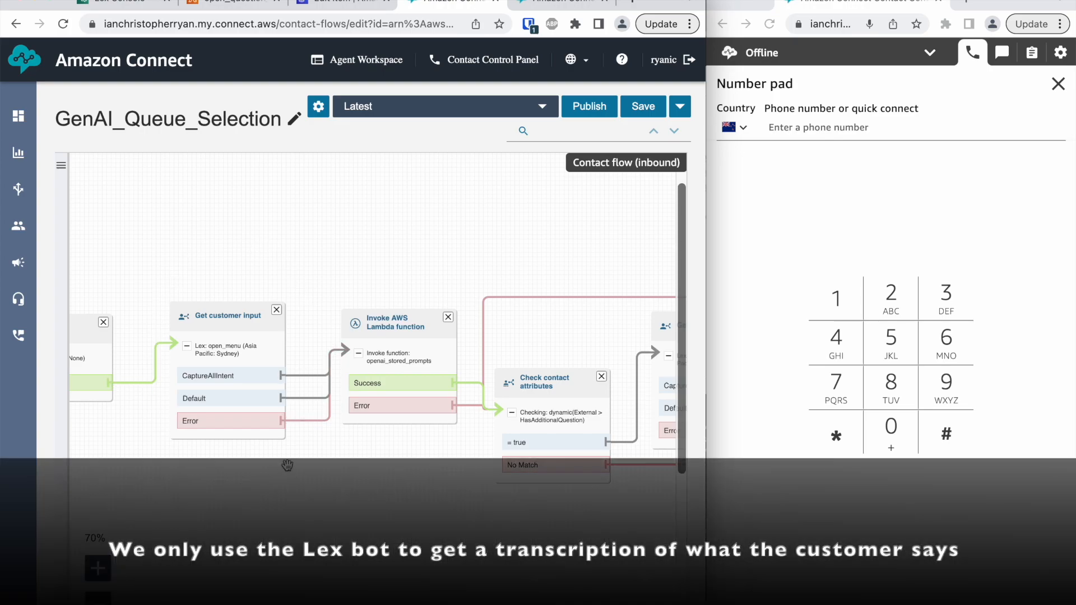
mouse_move(129, 367)
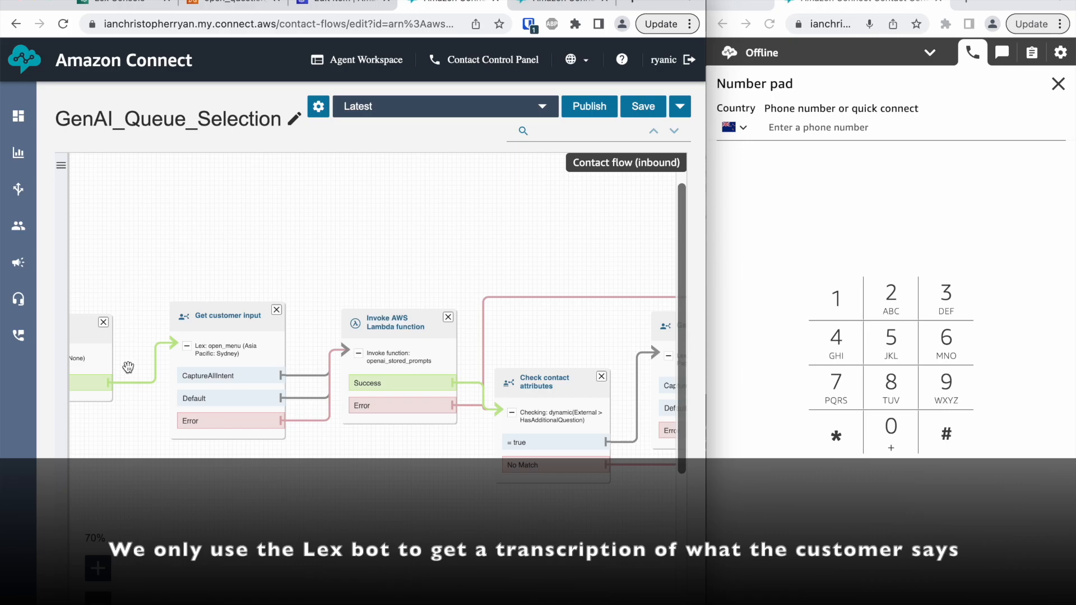
mouse_move(261, 282)
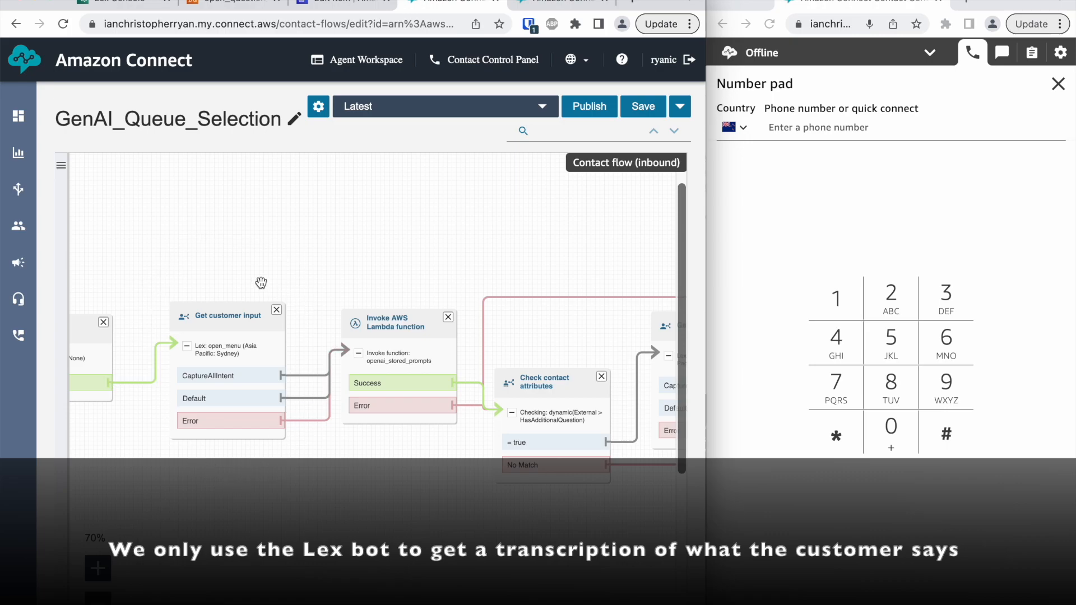
mouse_move(316, 281)
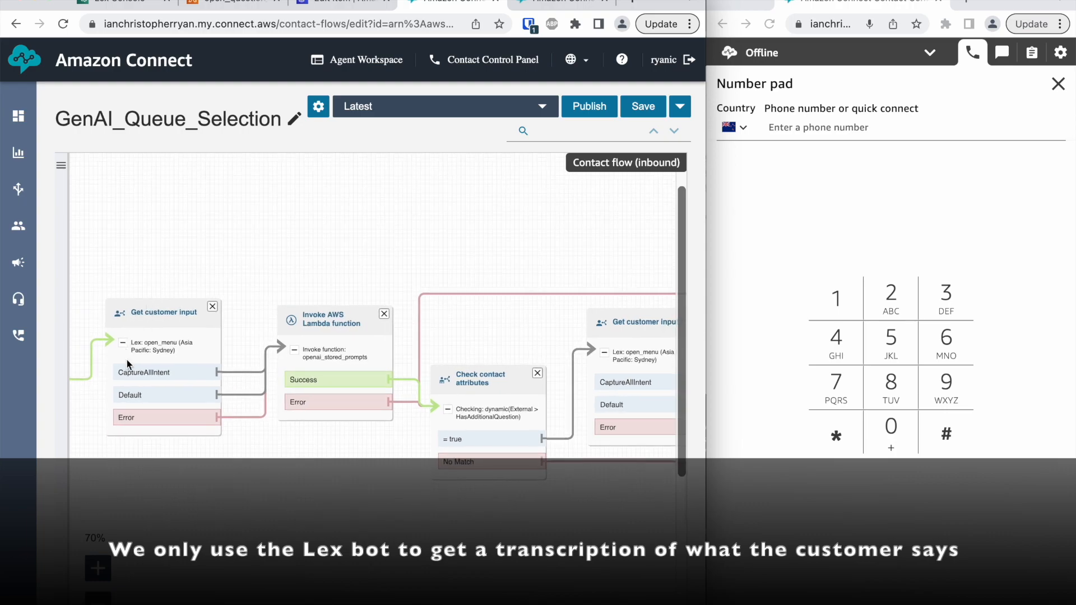
mouse_move(194, 297)
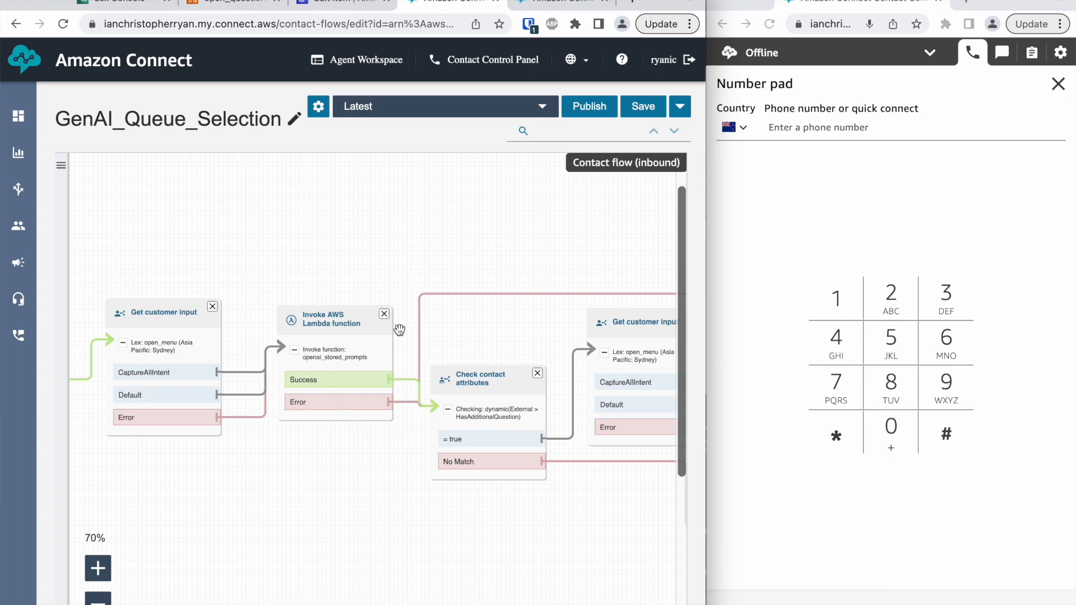
mouse_move(569, 232)
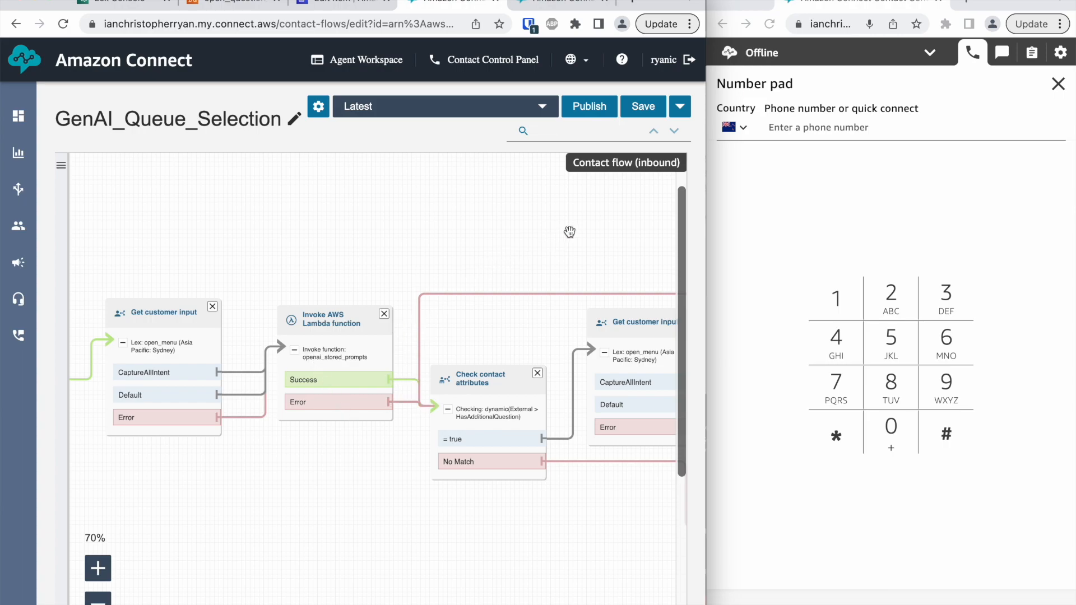
mouse_move(512, 241)
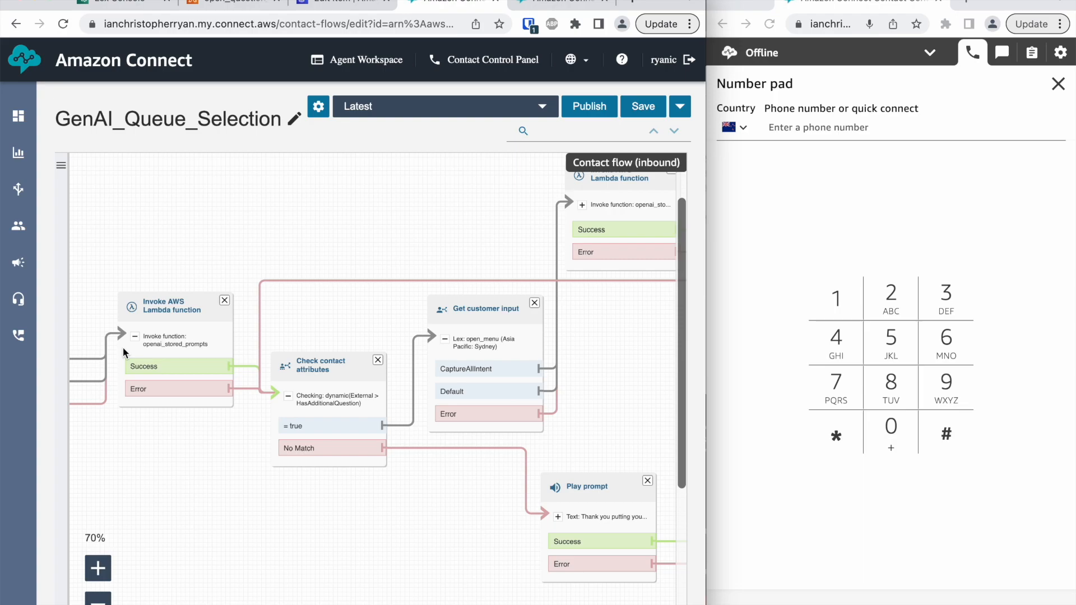
mouse_move(412, 256)
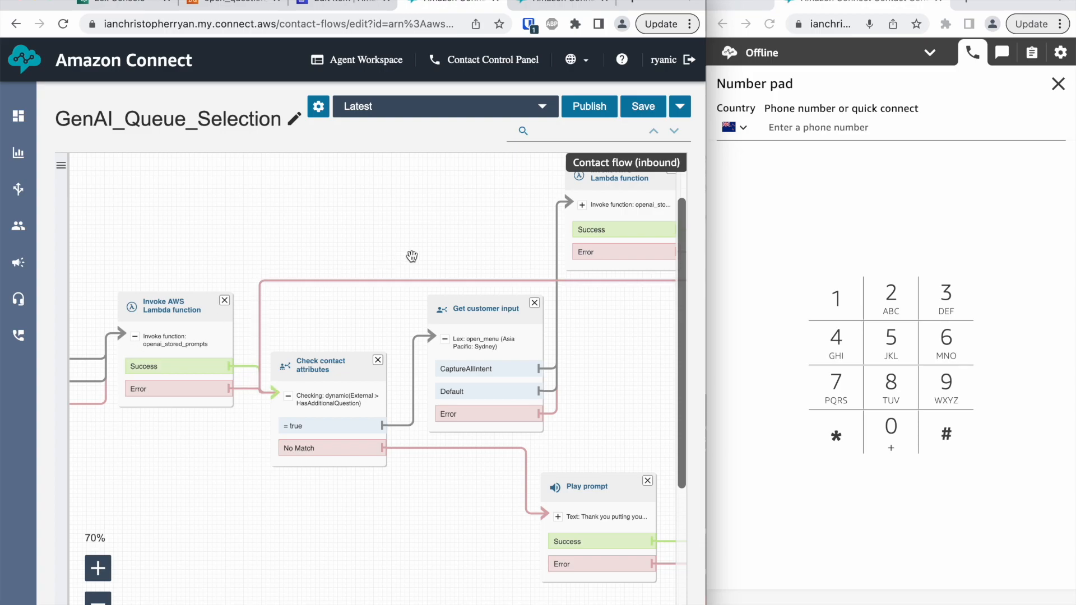
mouse_move(173, 258)
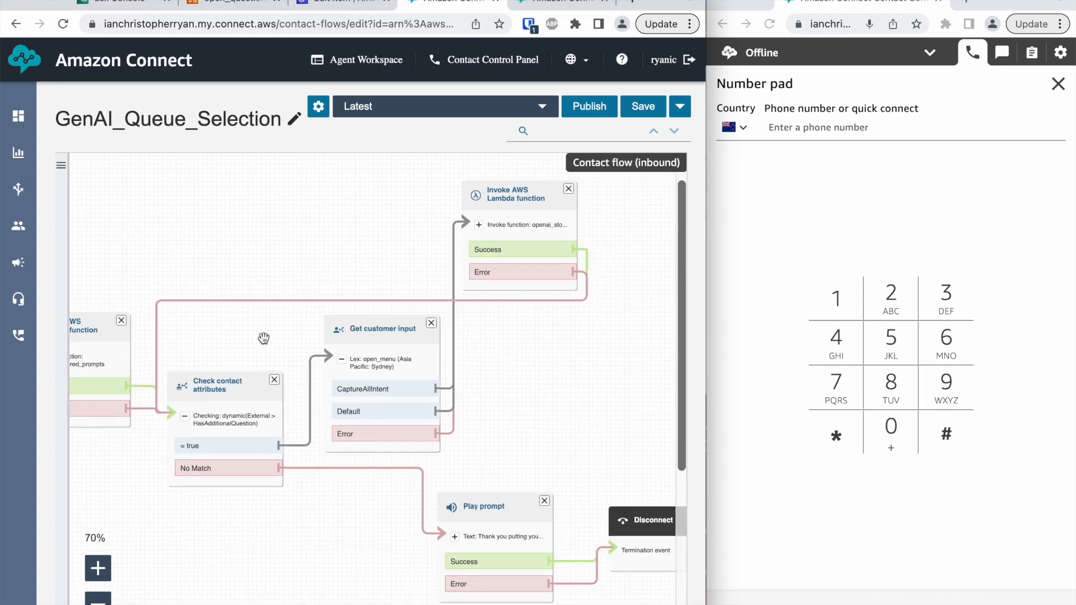
mouse_move(263, 522)
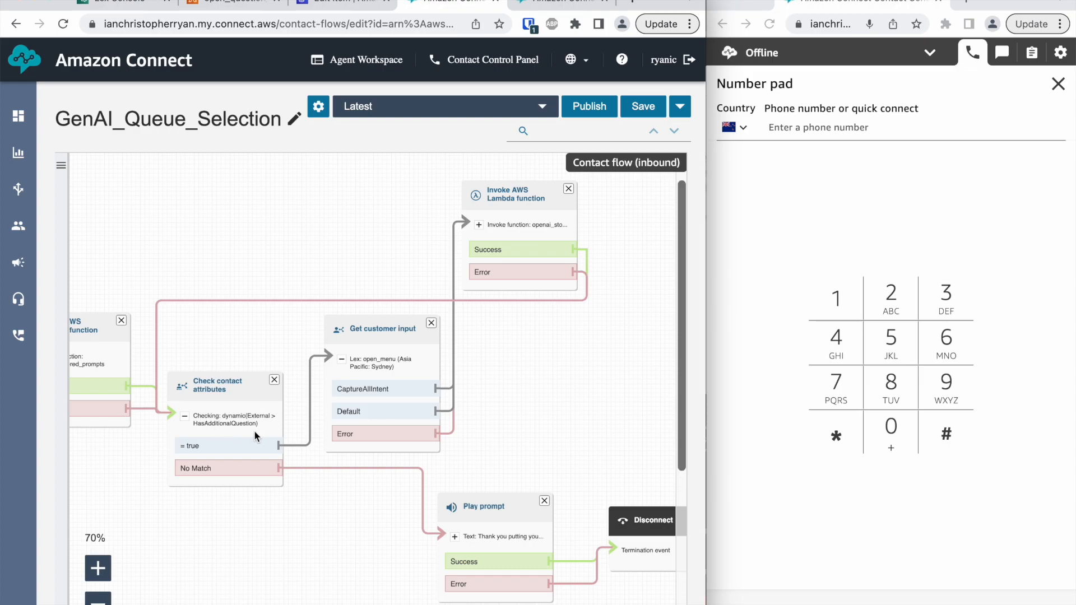
mouse_move(520, 523)
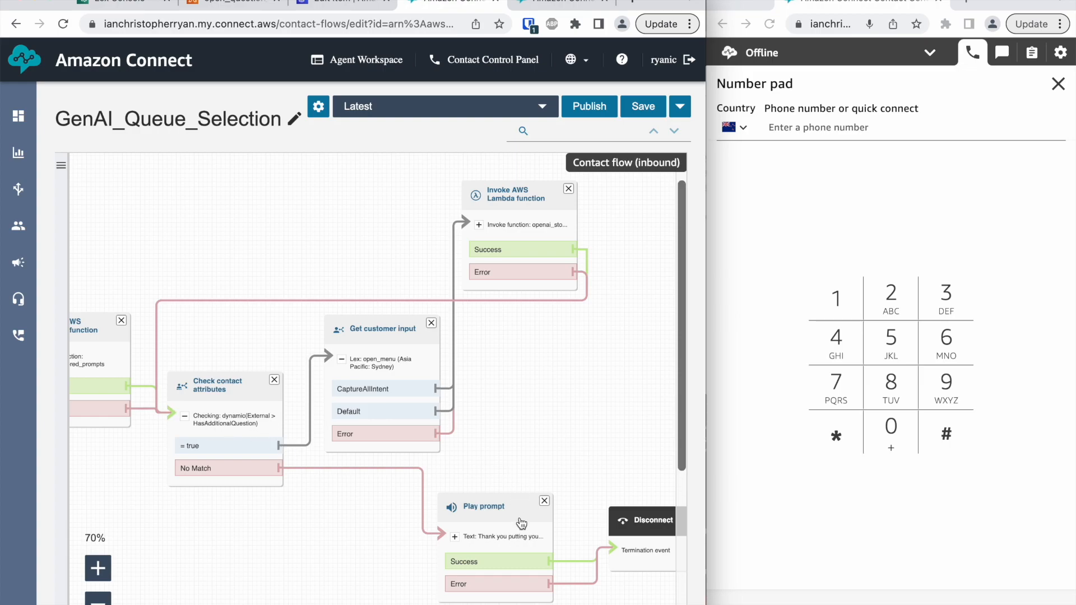
mouse_move(208, 380)
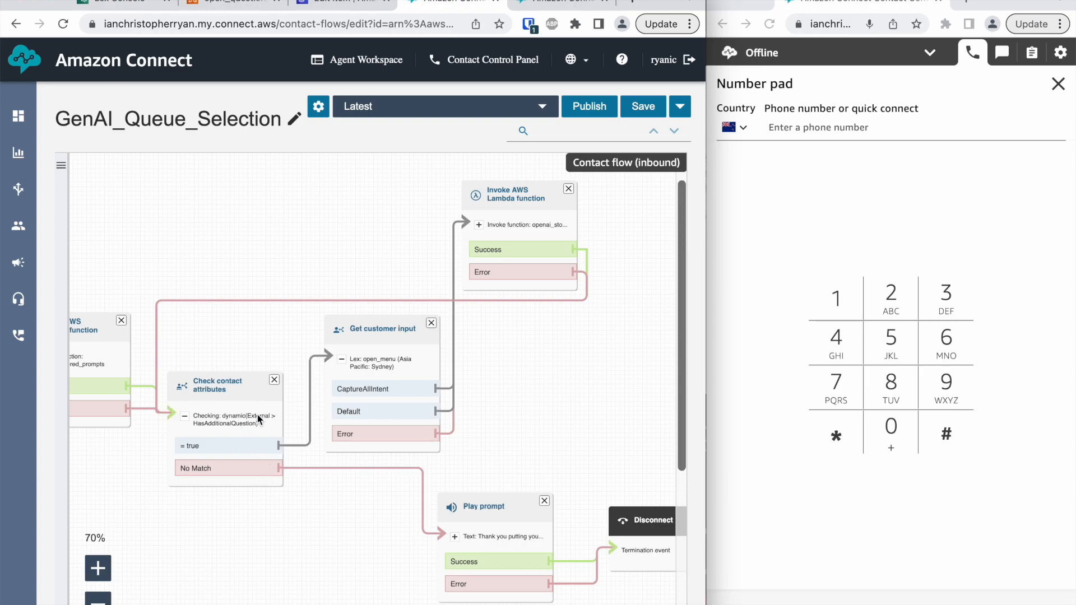
mouse_move(233, 419)
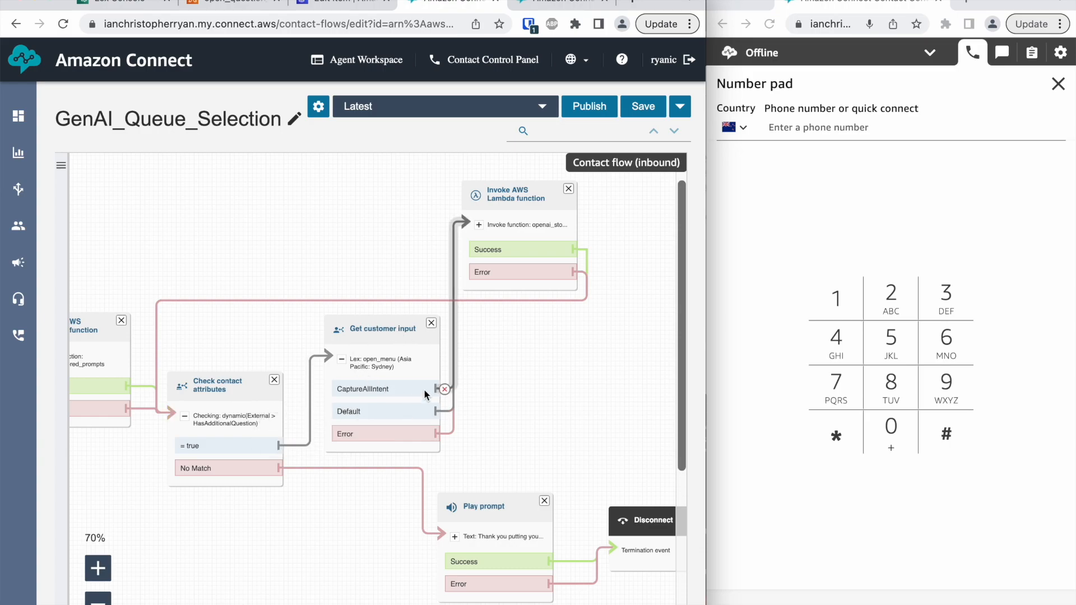
mouse_move(389, 337)
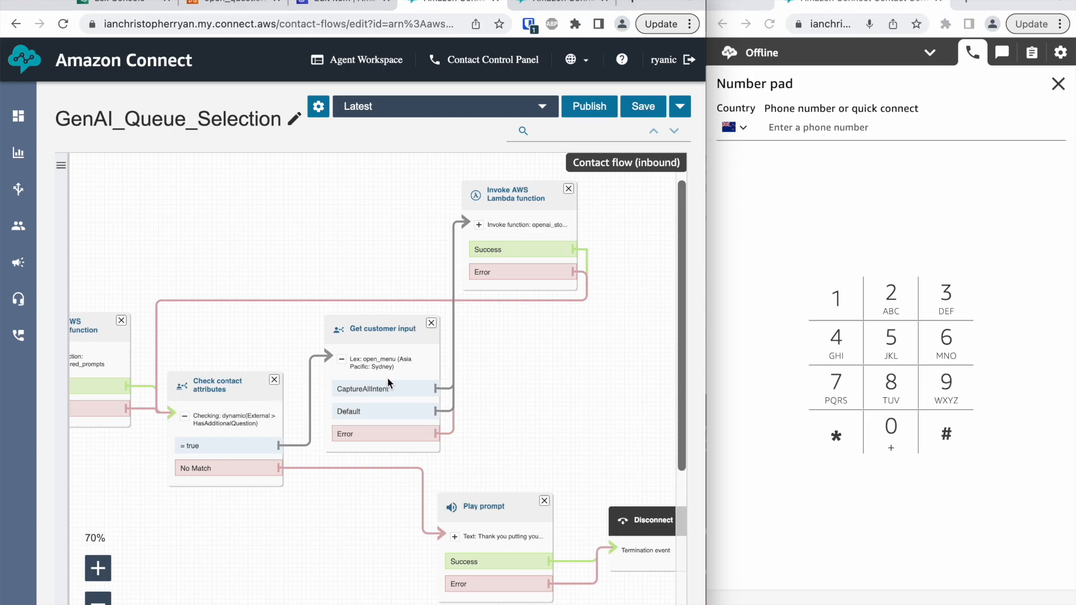
mouse_move(440, 388)
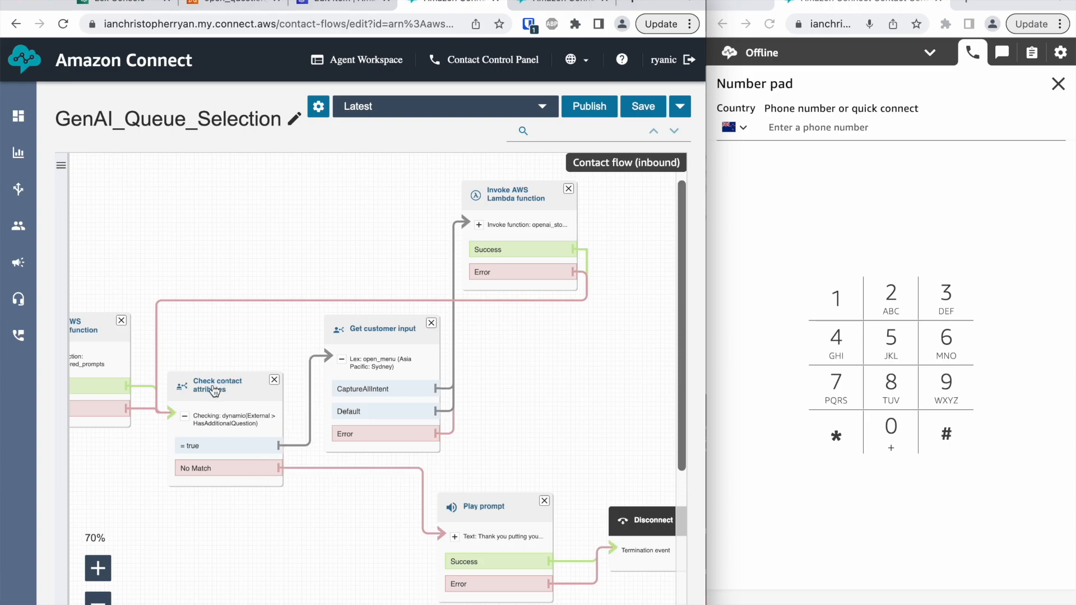
mouse_move(241, 450)
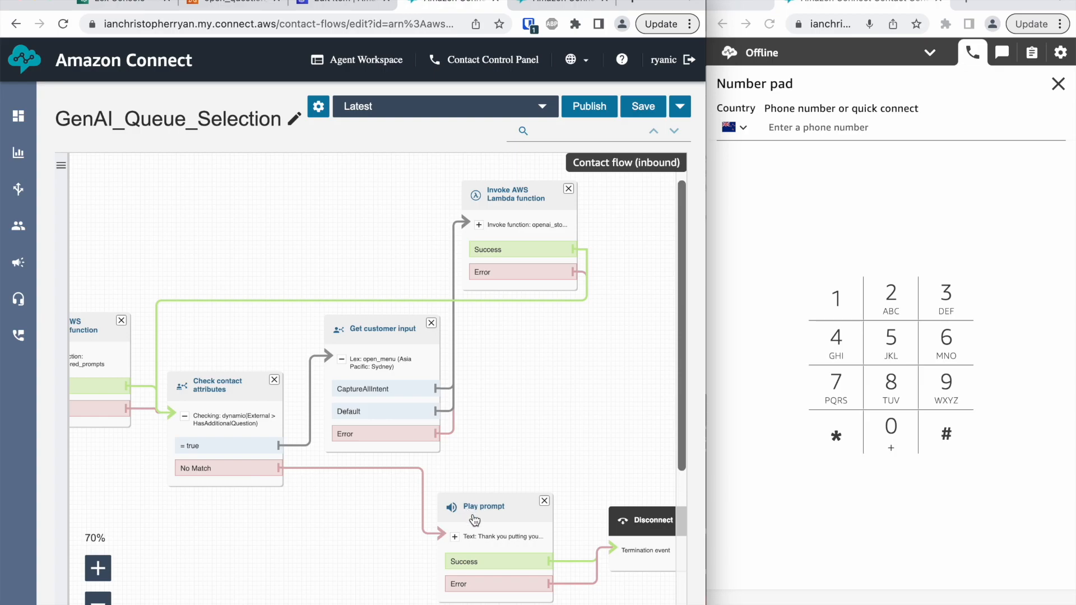
mouse_move(626, 496)
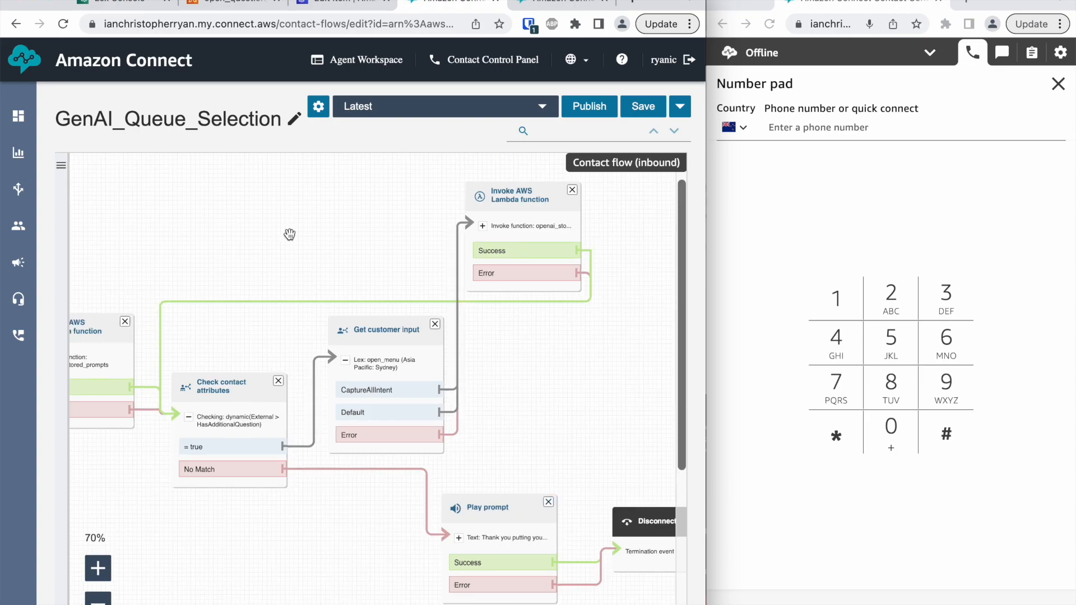
Browse the Routing Queues list and review the Fraud Detection queue description
left_click(18, 190)
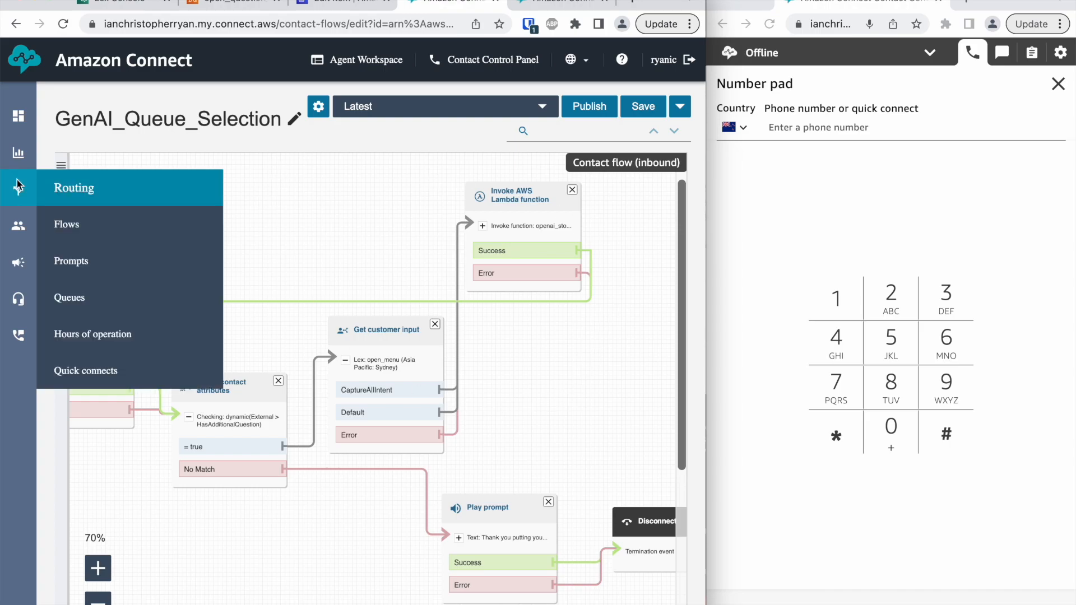
mouse_move(76, 297)
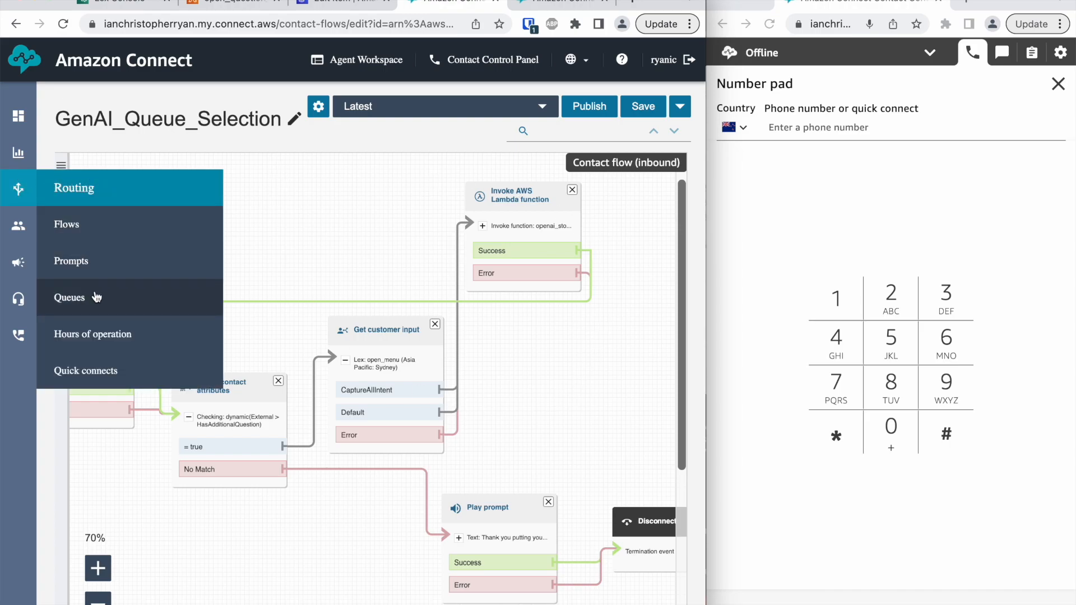
left_click(69, 297)
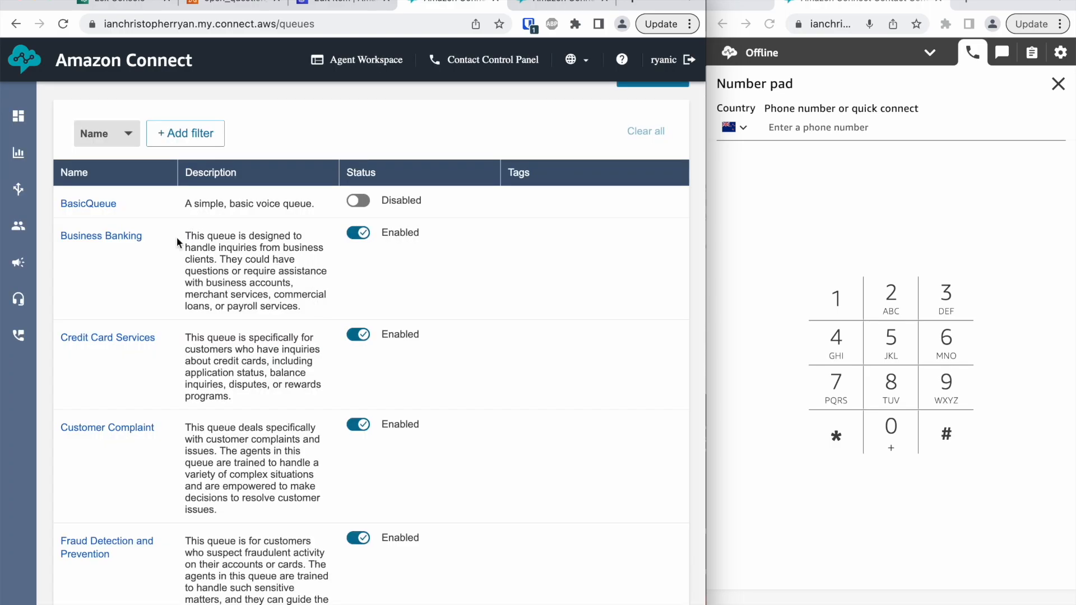
mouse_move(317, 316)
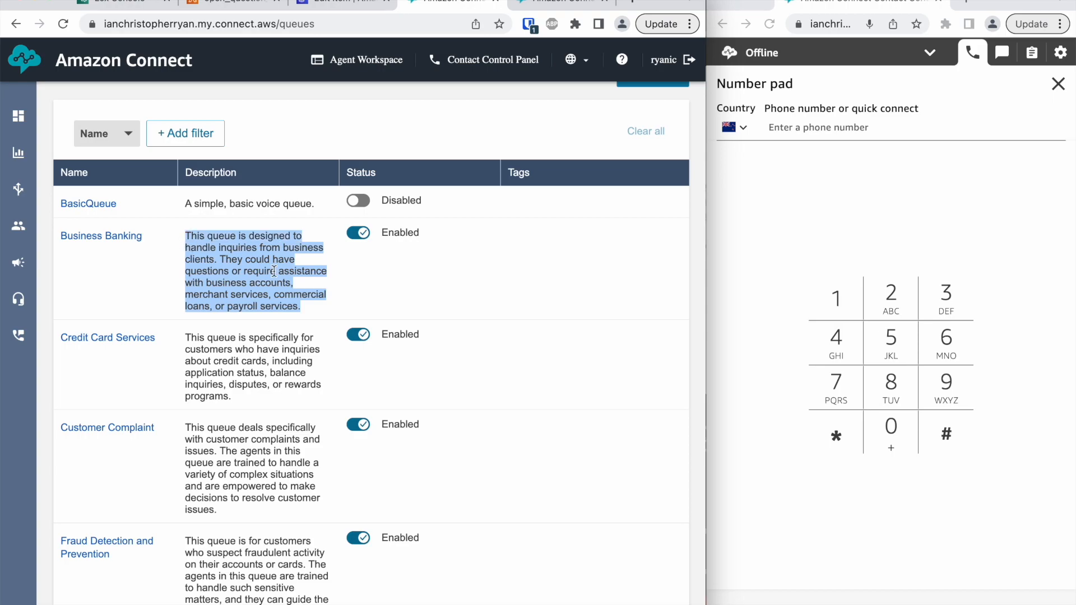
scroll("down", 3)
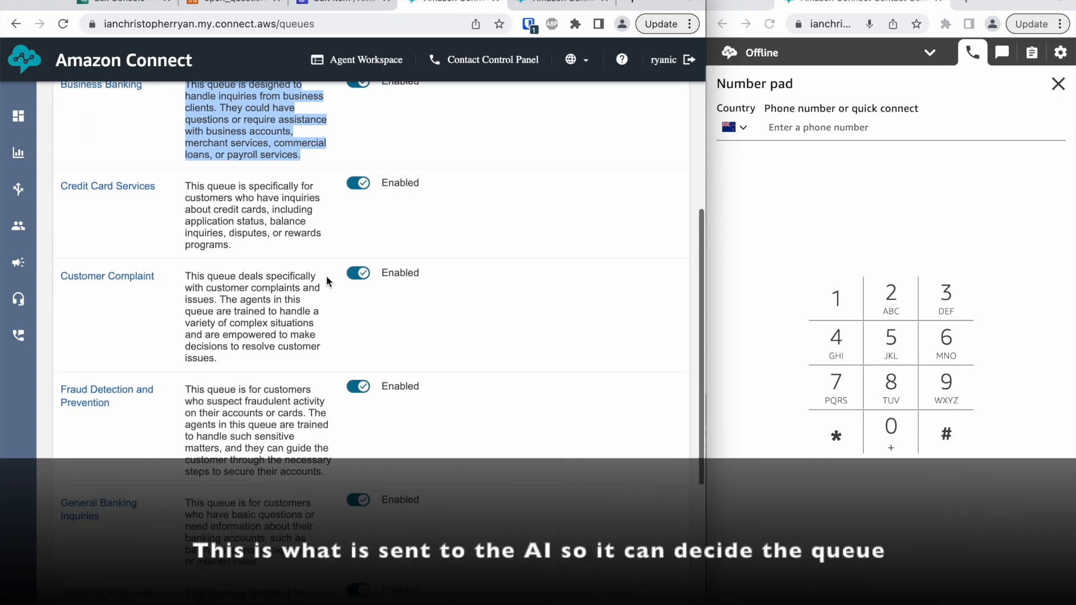
scroll("down", 3)
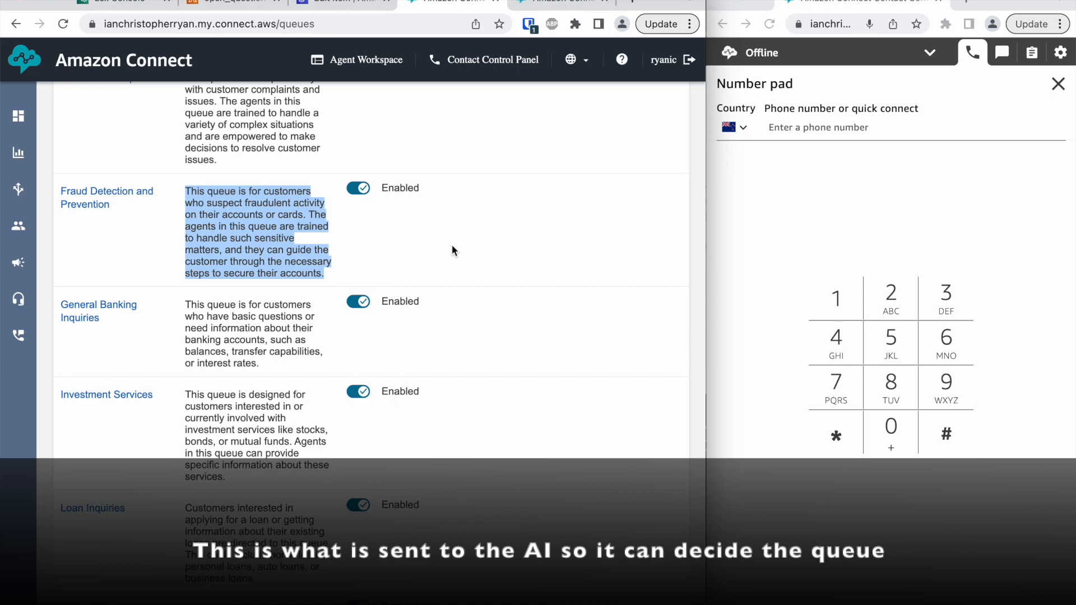
left_click(522, 219)
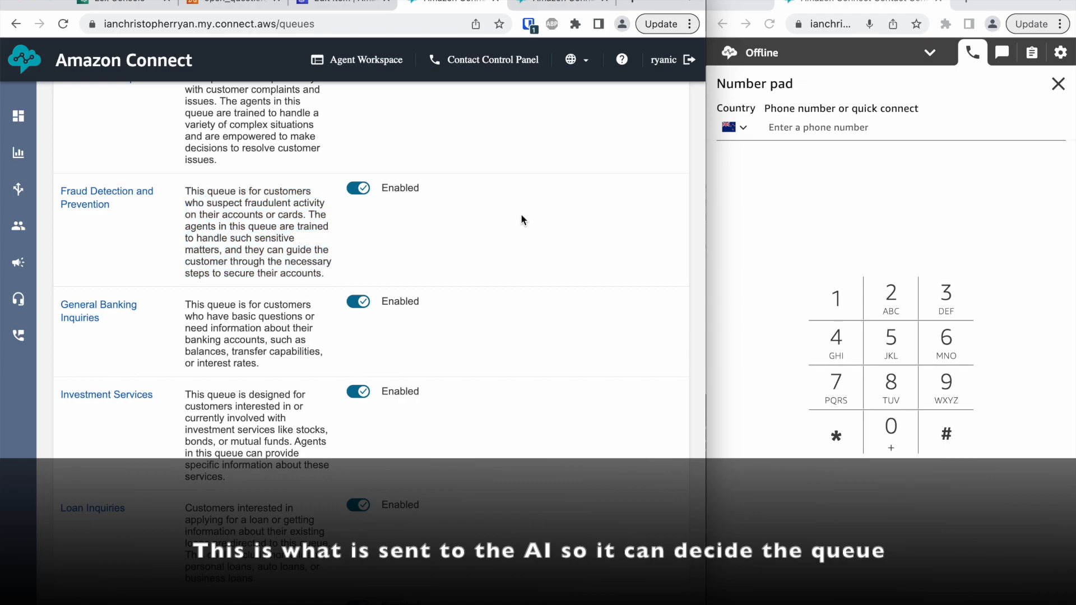
mouse_move(309, 242)
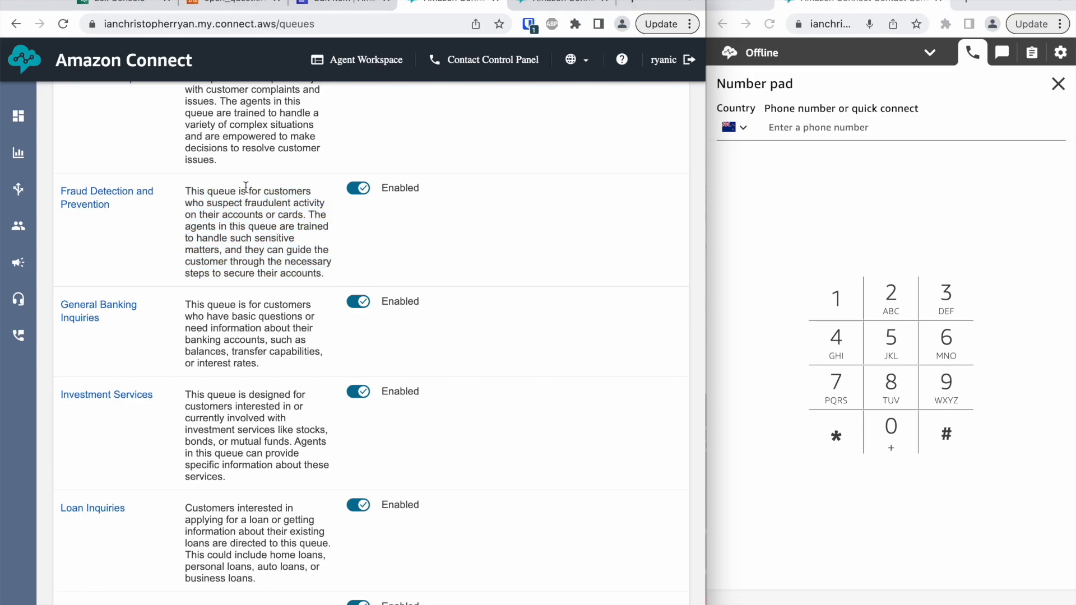
scroll("down", 3)
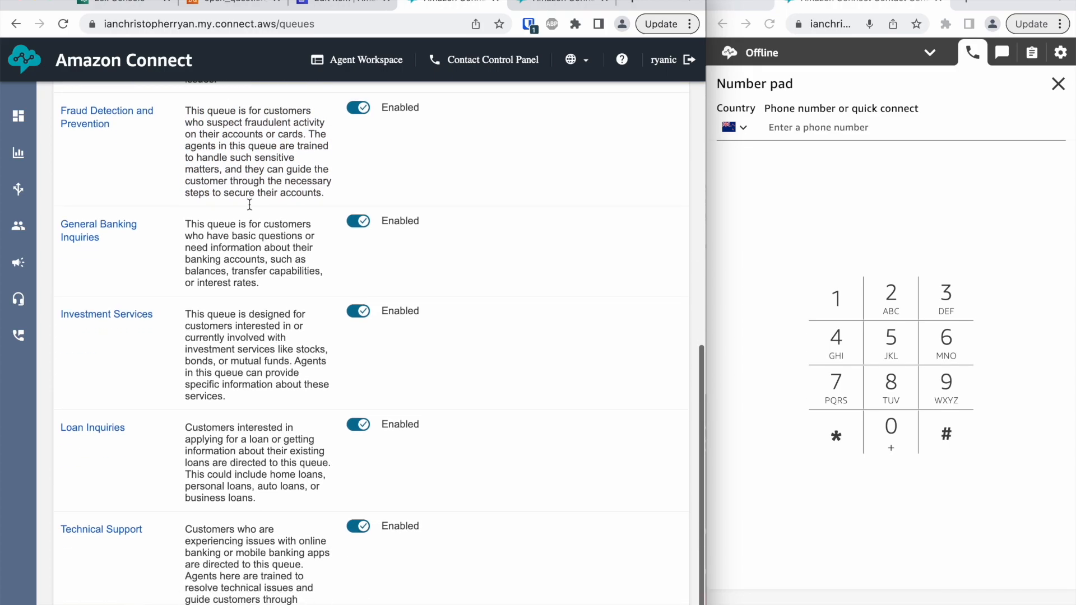
scroll("up", 3)
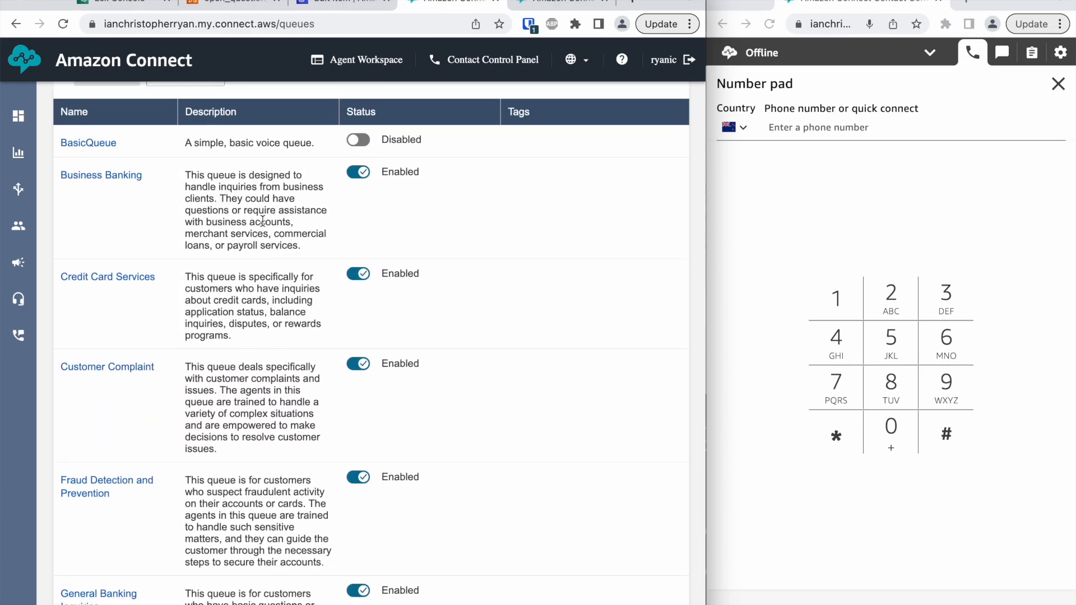
scroll("down", 3)
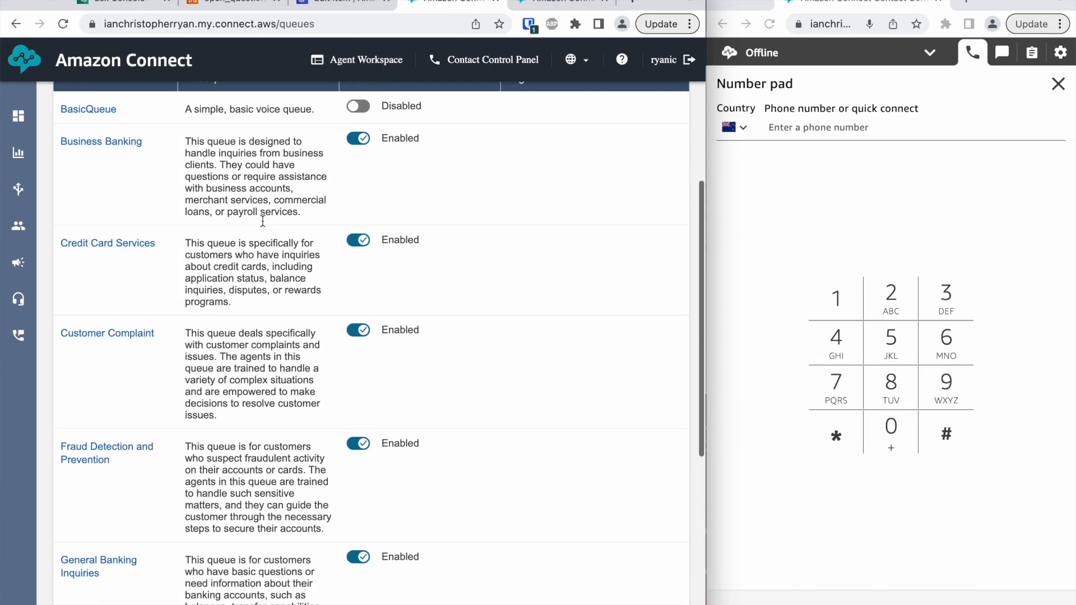
scroll("down", 3)
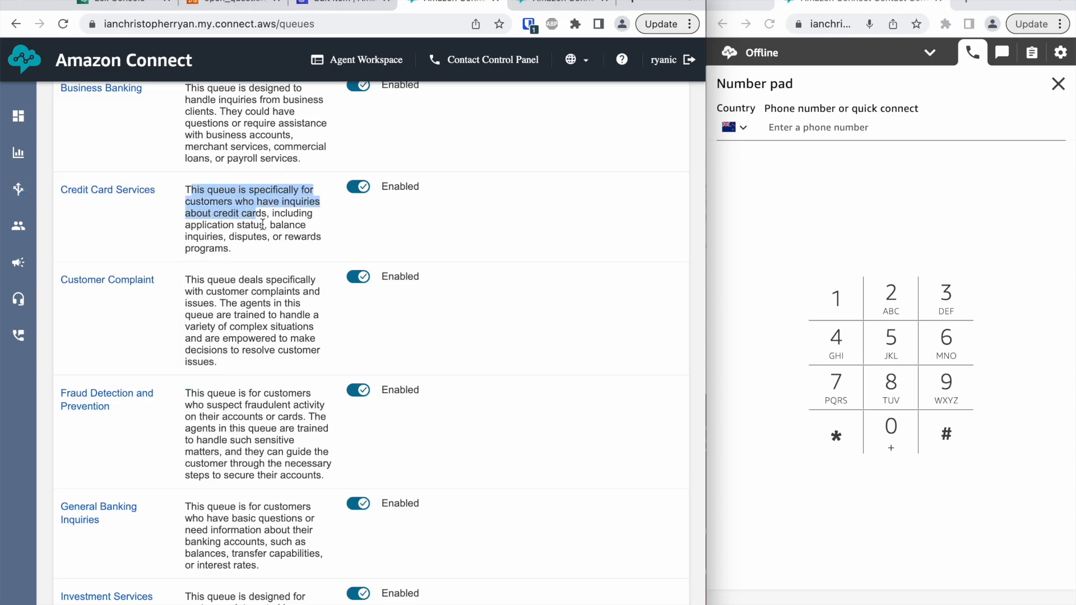
left_click(306, 256)
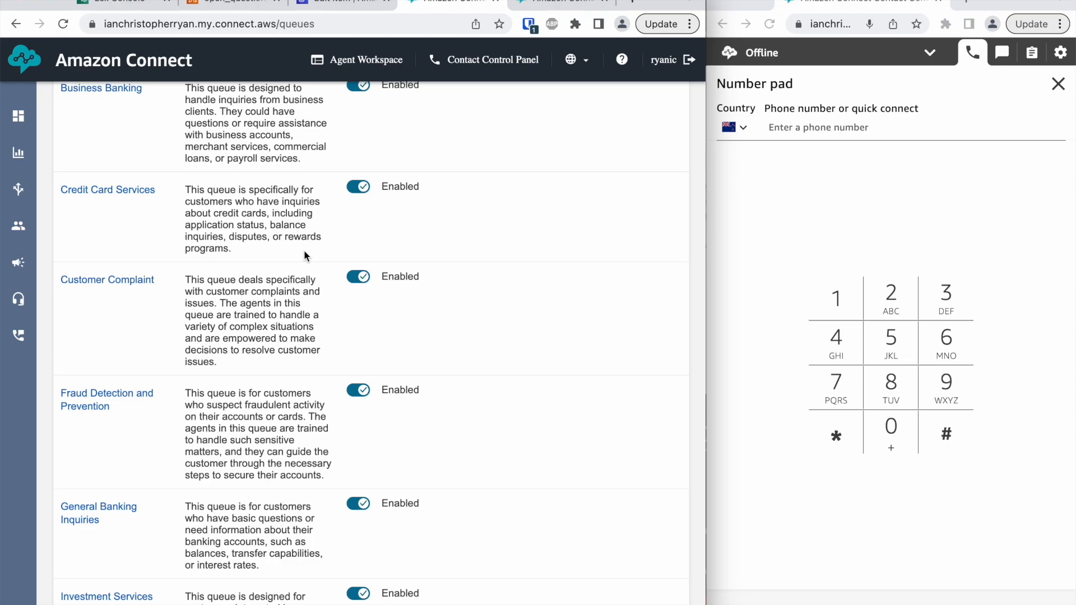
mouse_move(274, 204)
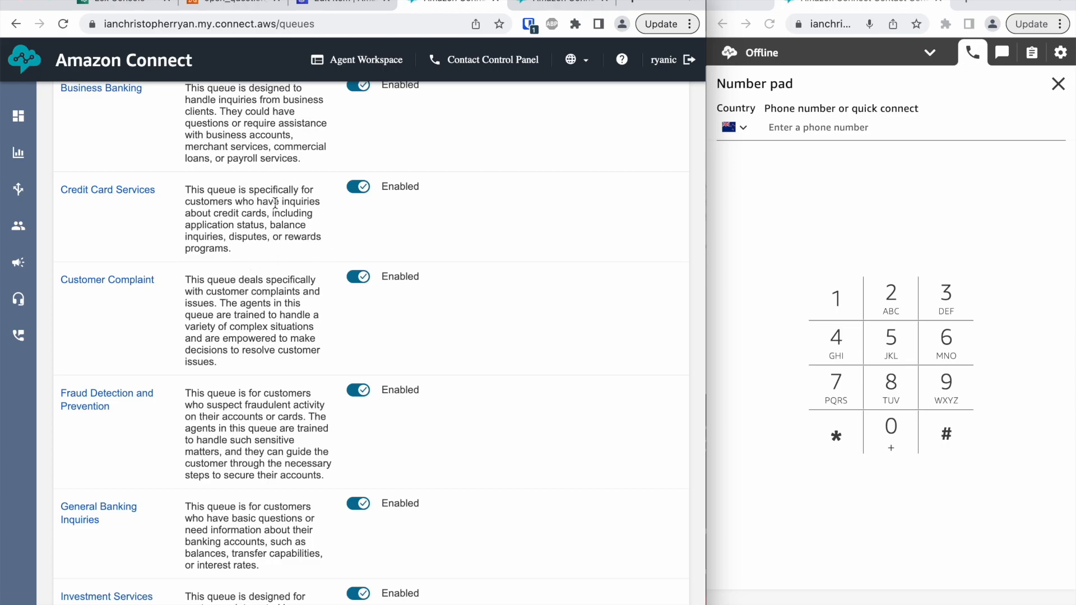
scroll("down", 3)
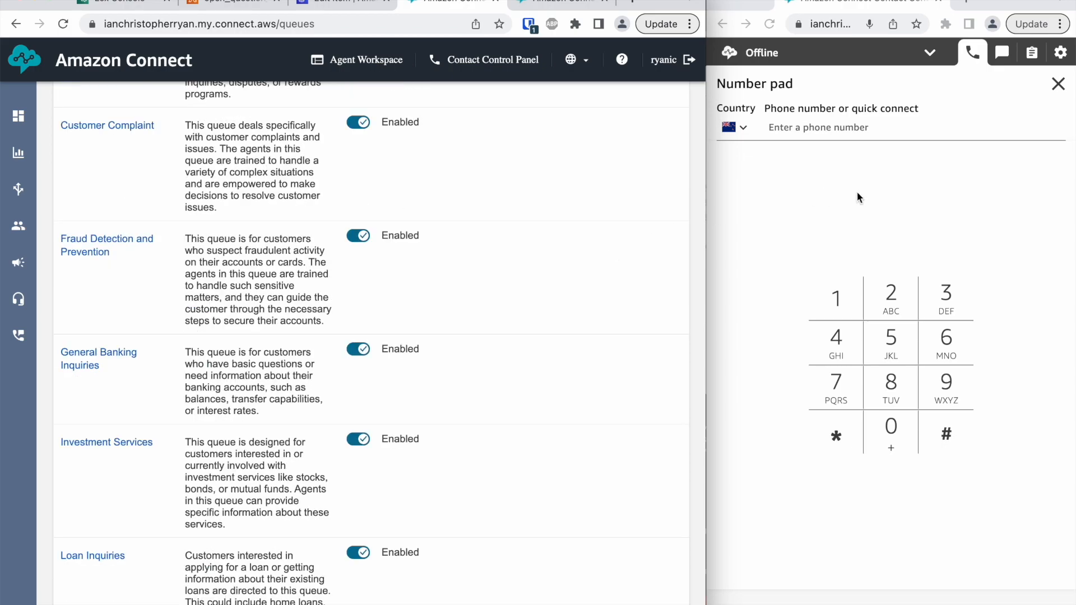
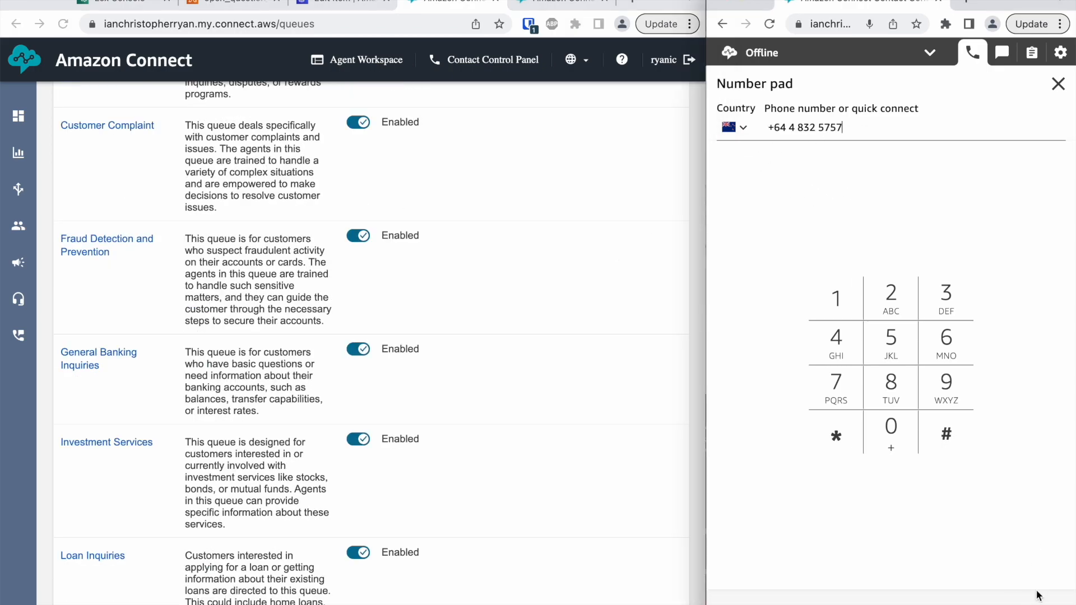
mouse_move(1012, 495)
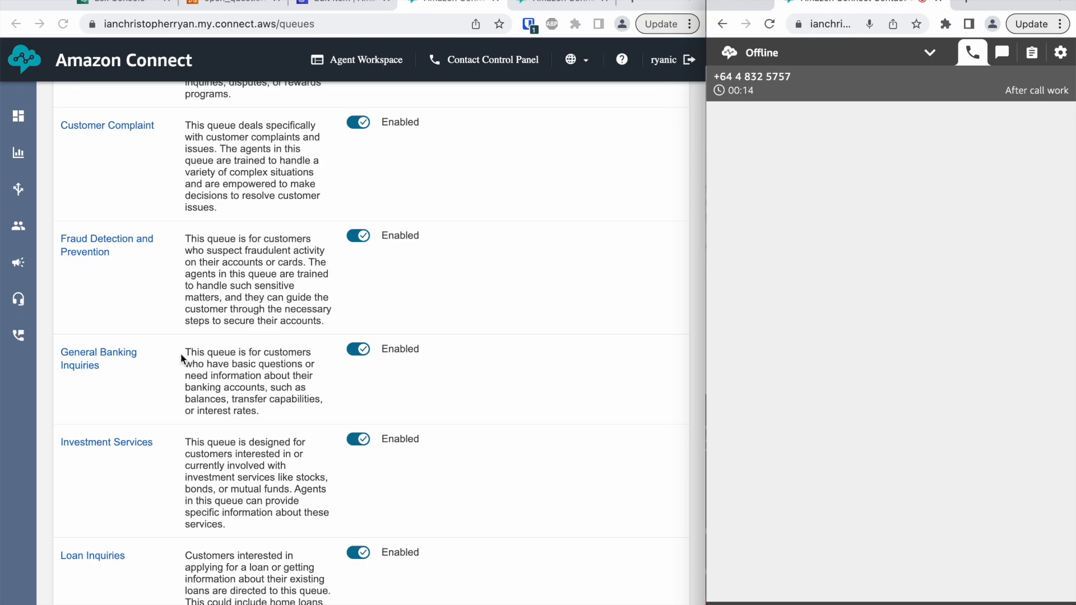
mouse_move(510, 407)
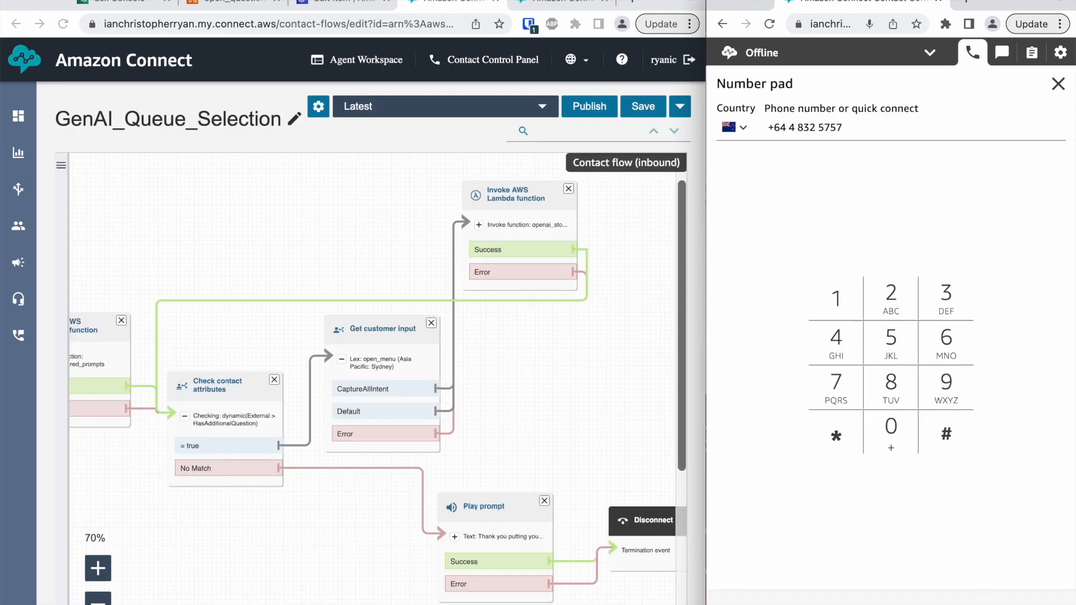
left_click(972, 52)
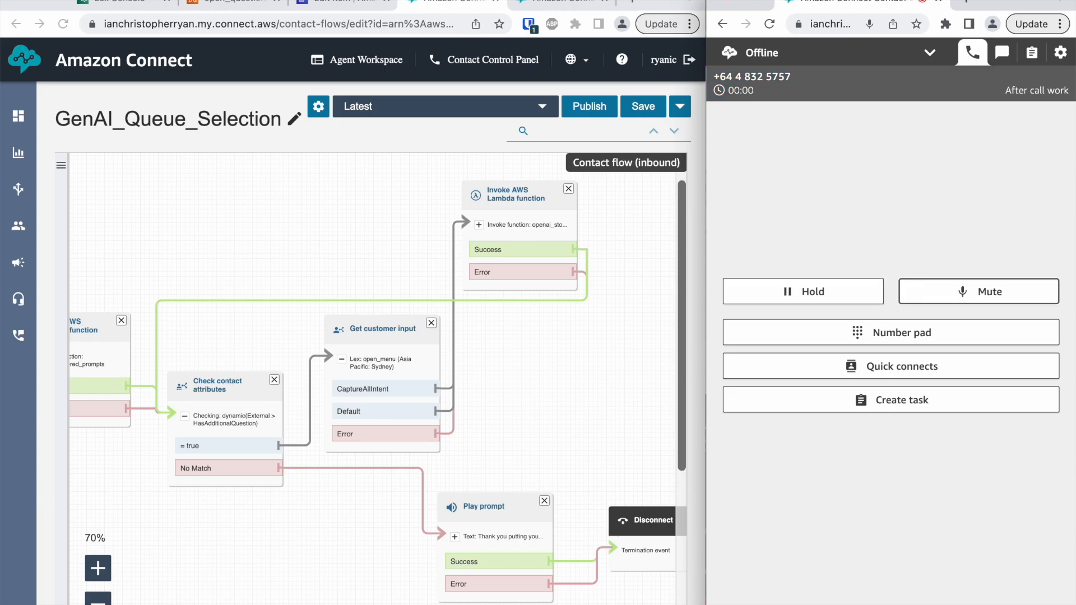
left_click(890, 333)
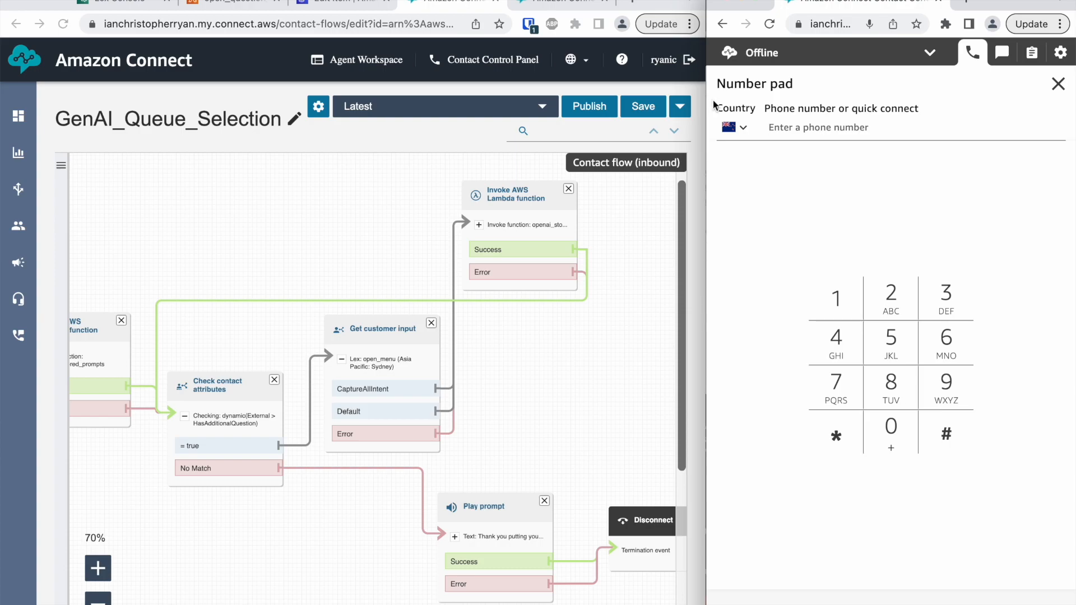
mouse_move(697, 225)
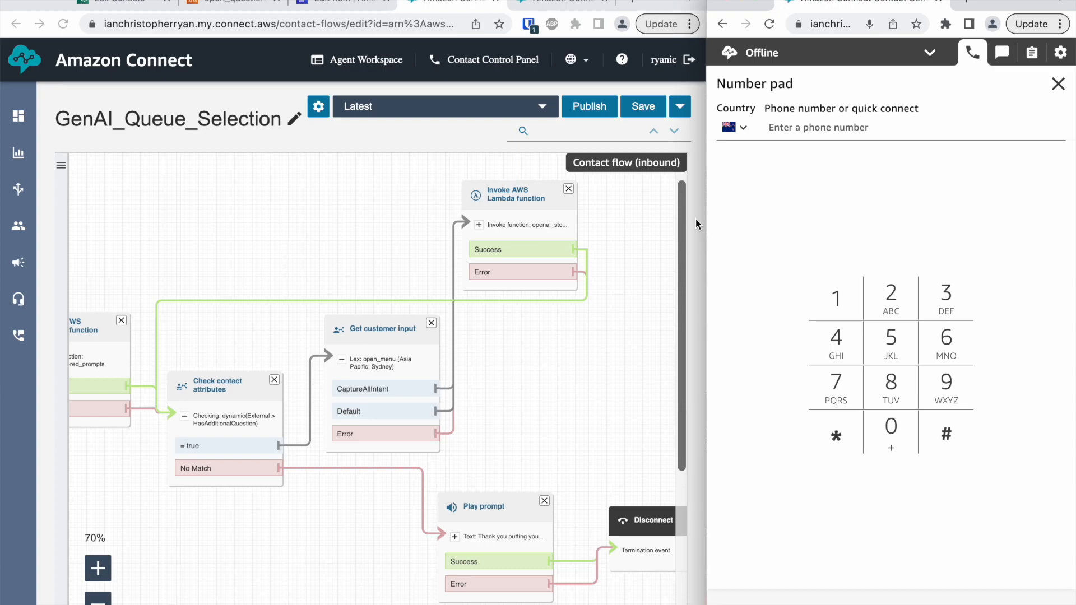
mouse_move(775, 238)
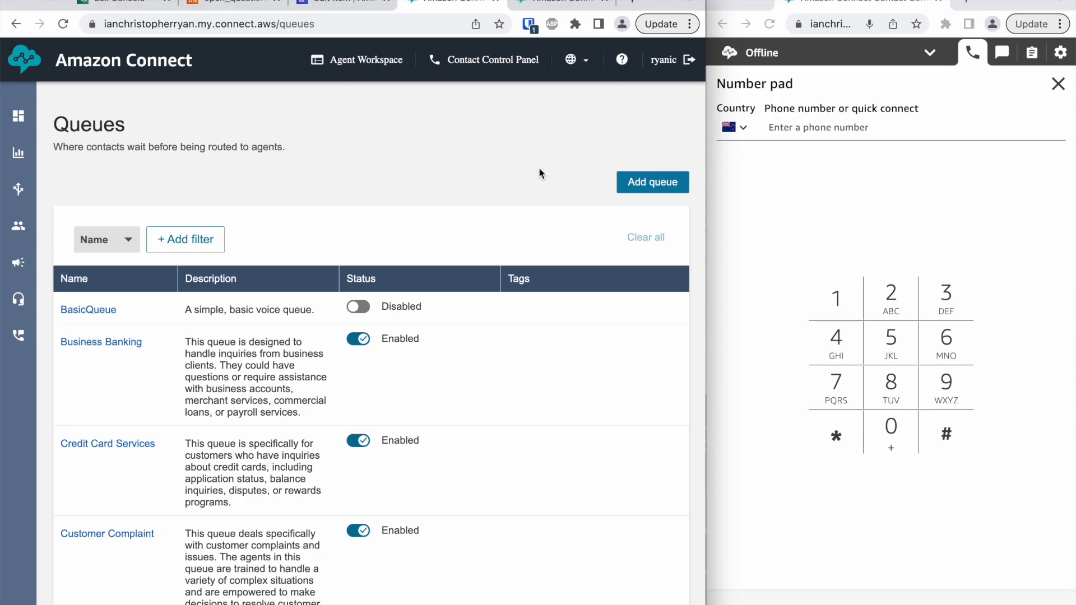
Save a Lost Credit Cards queue described as 'for when a customer may have lost or had their credit card stolen.'
left_click(651, 182)
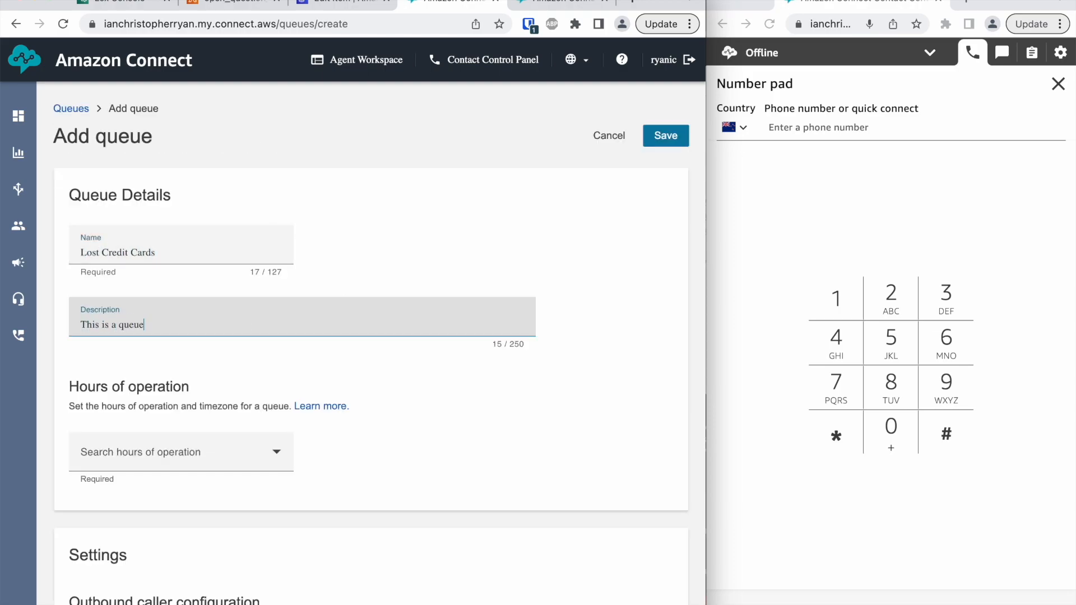
type("for when a customer may have lost or had their c")
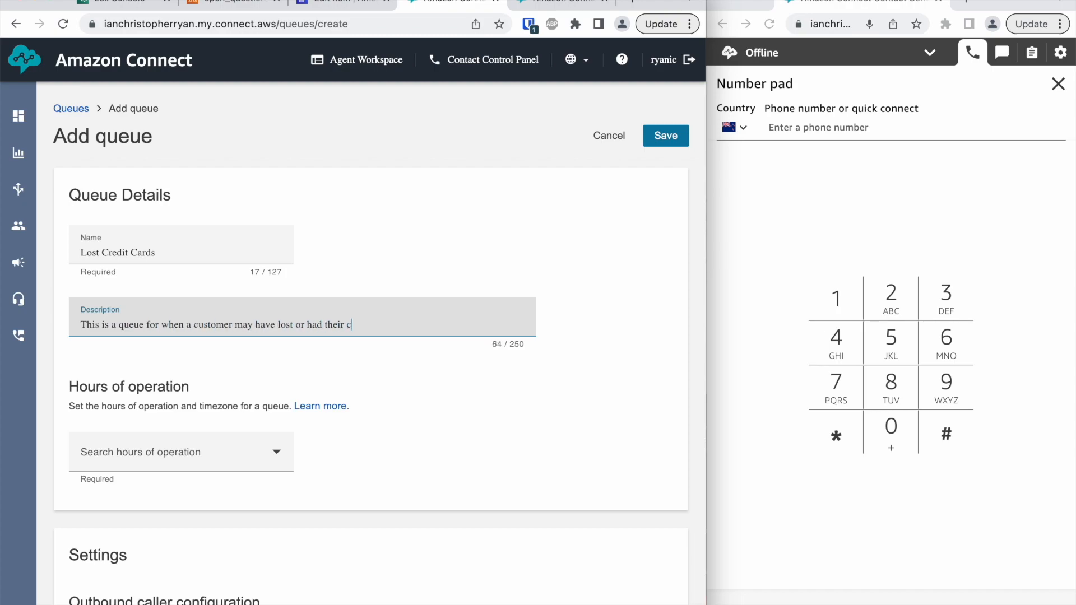
type("redit card stolen.")
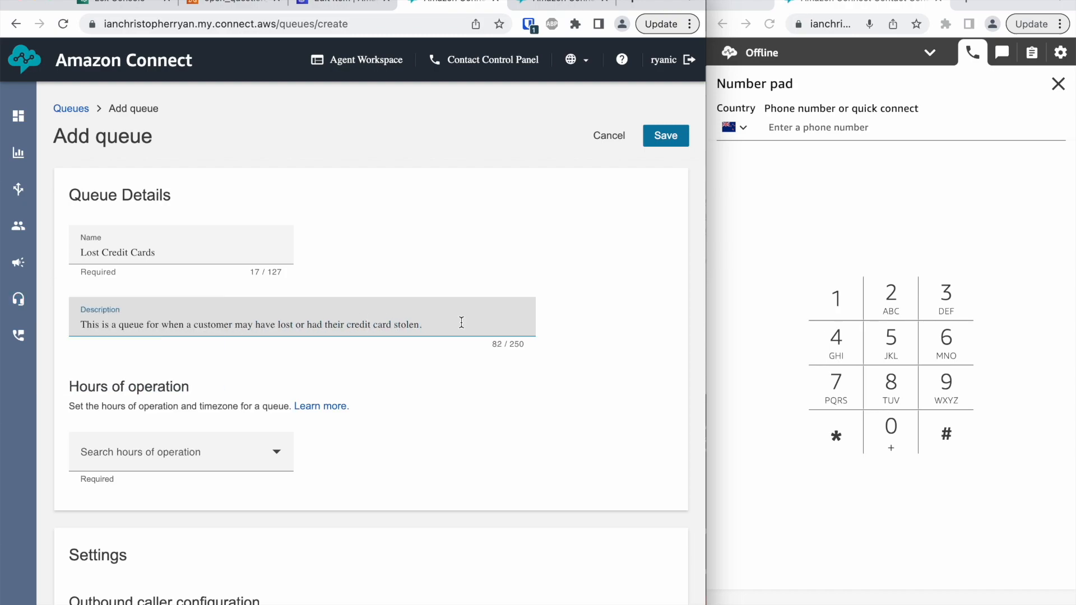
left_click(180, 452)
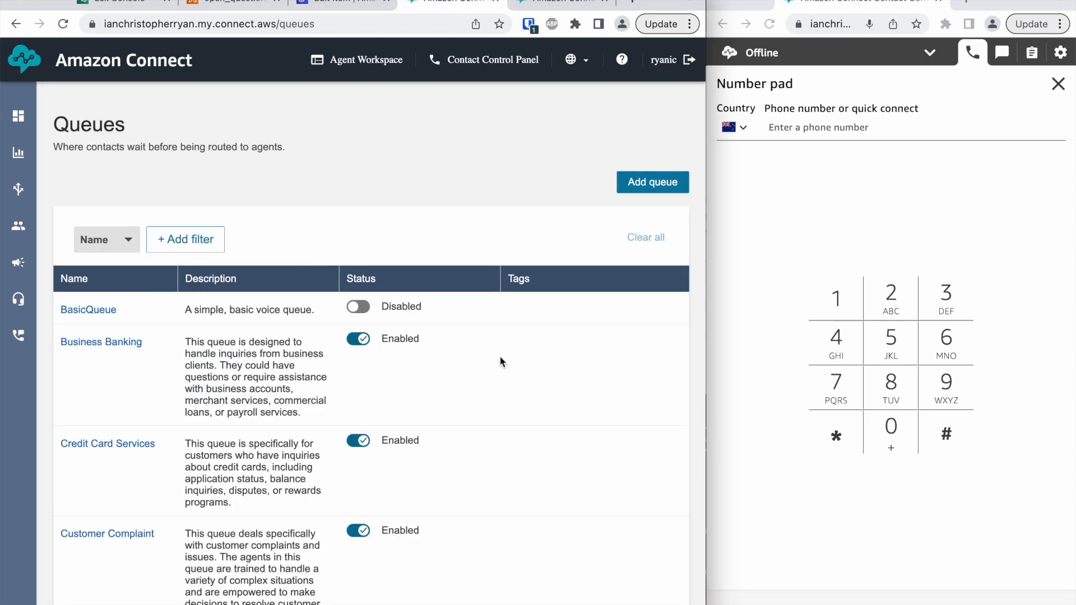
scroll("down", 3)
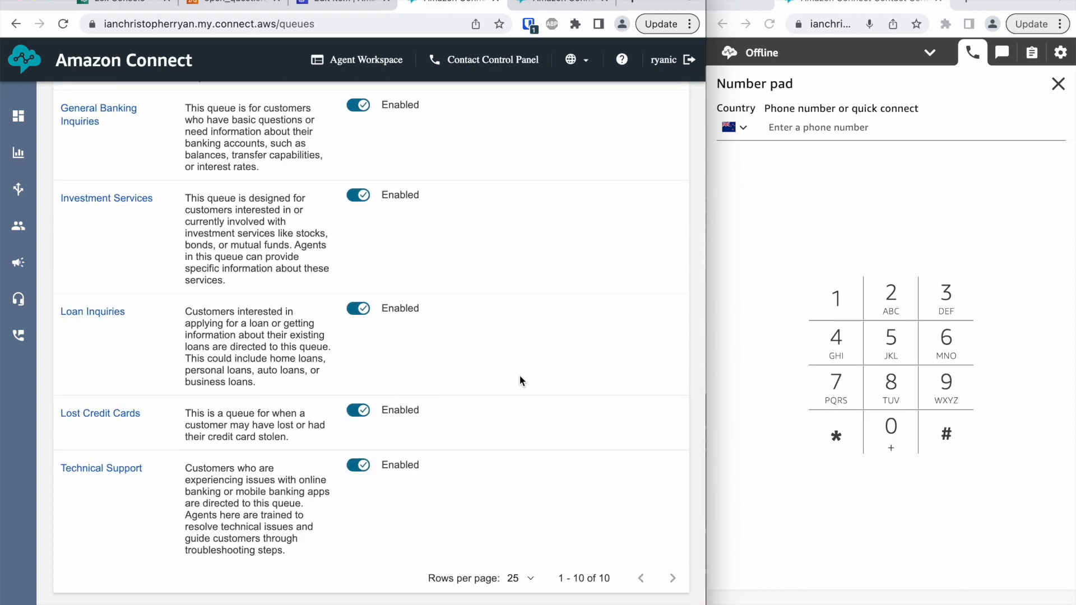
triple_click(254, 425)
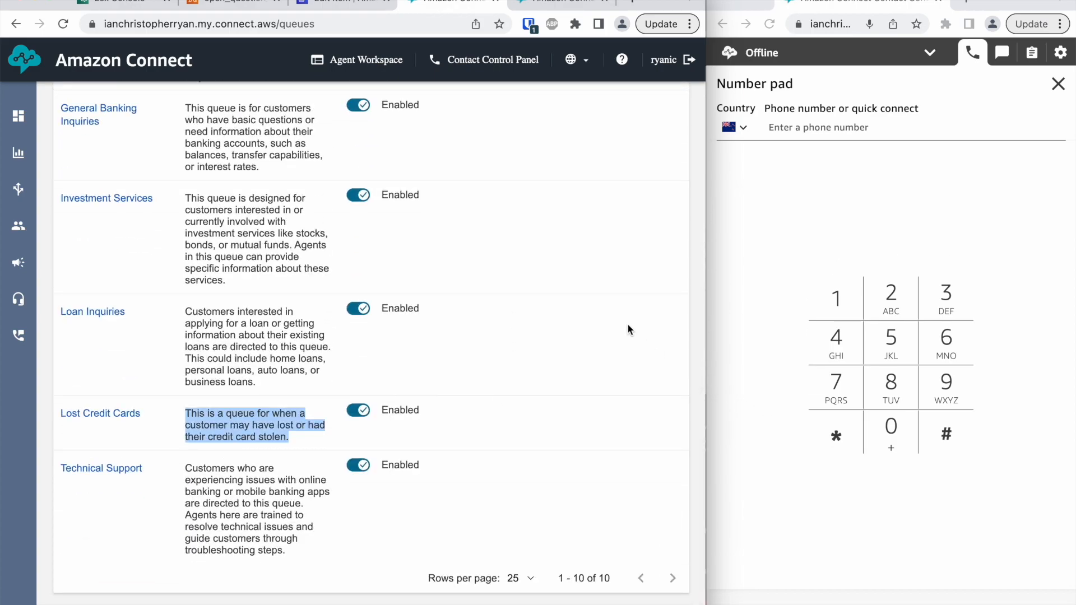
mouse_move(78, 446)
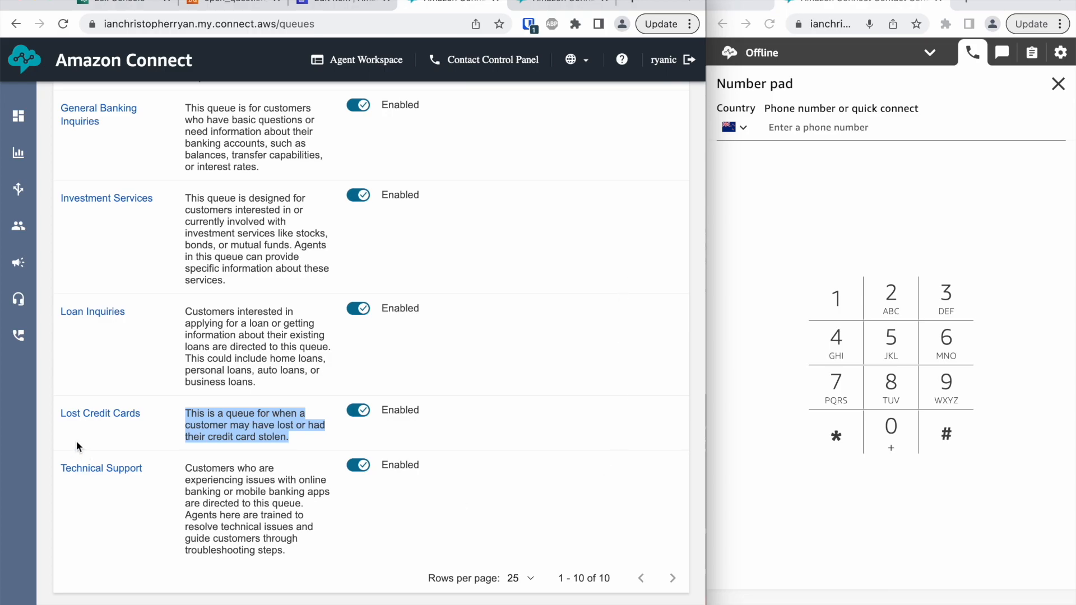
left_click(819, 127)
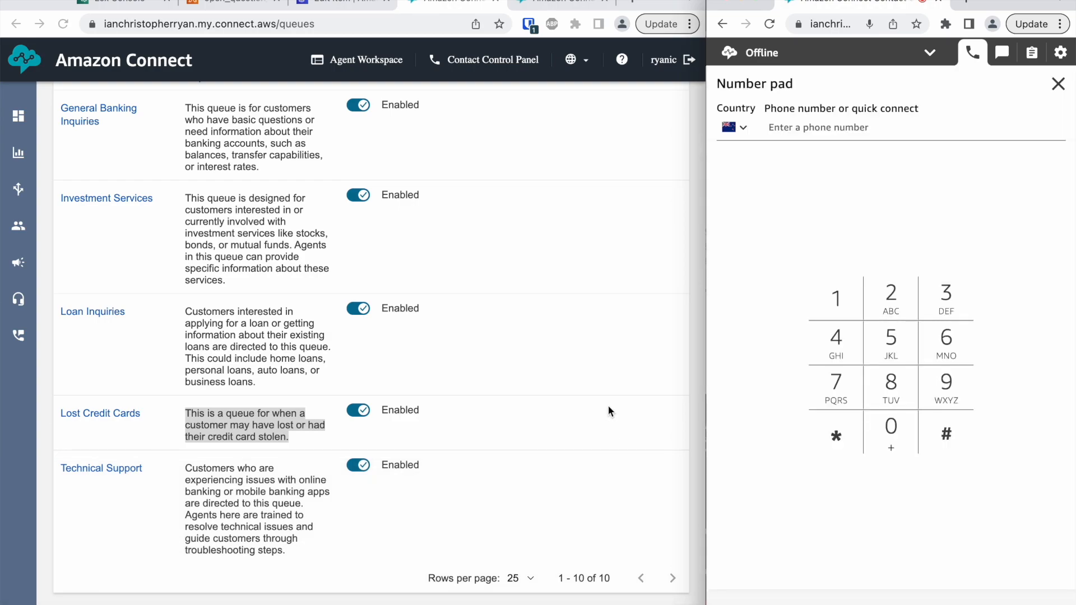
mouse_move(151, 438)
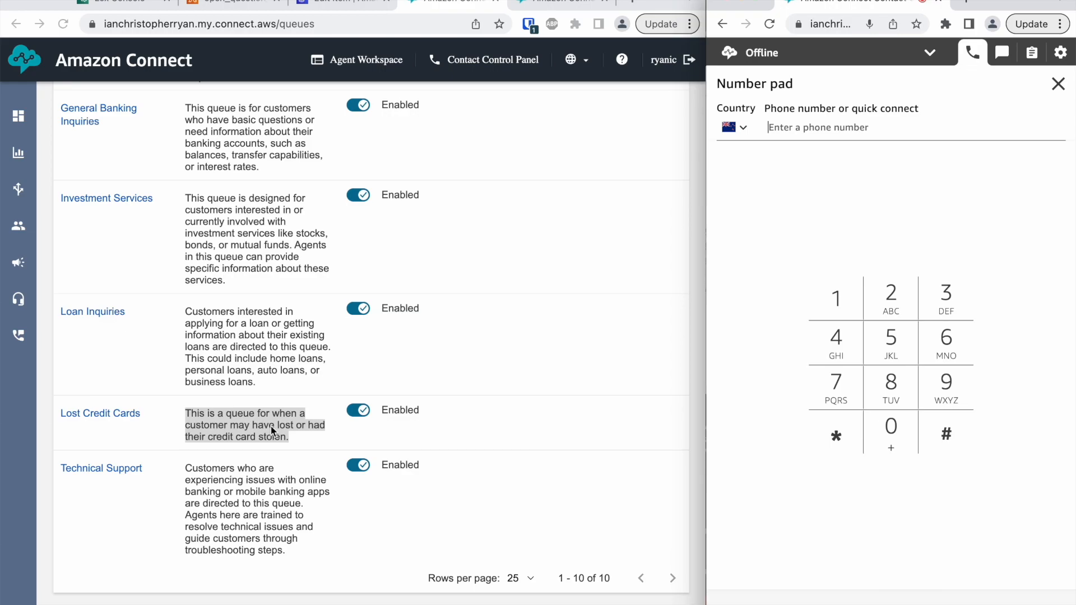
mouse_move(266, 454)
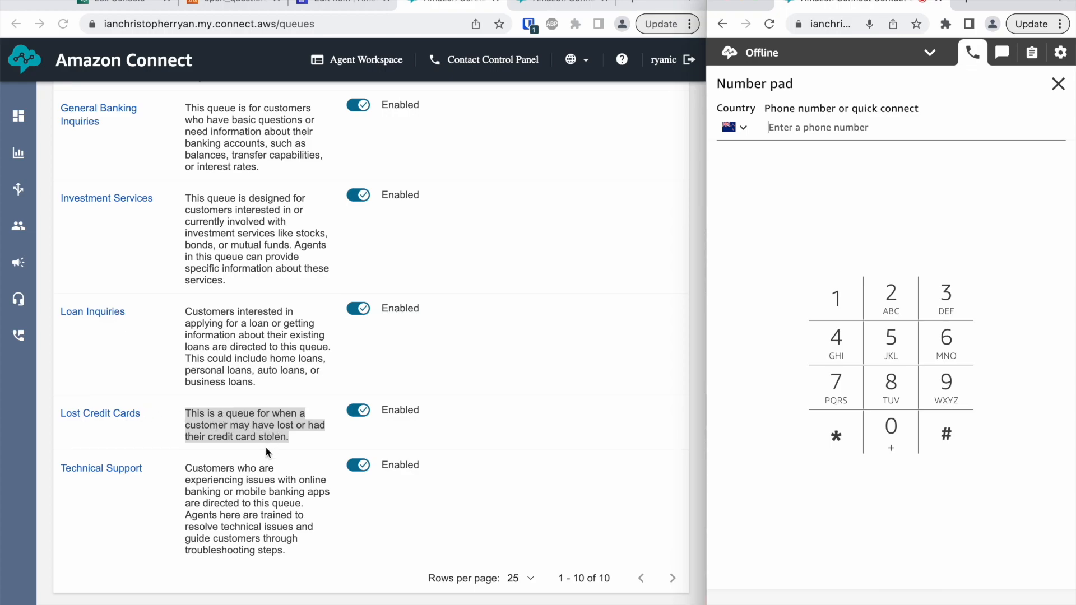